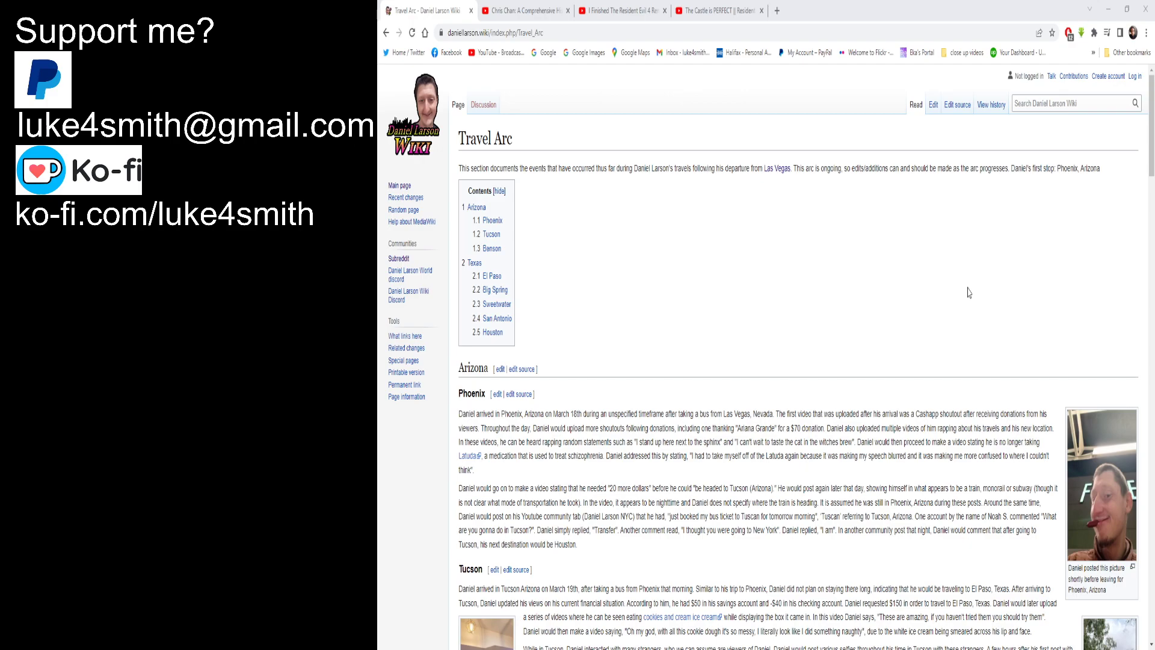
pyautogui.moveTo(928, 269)
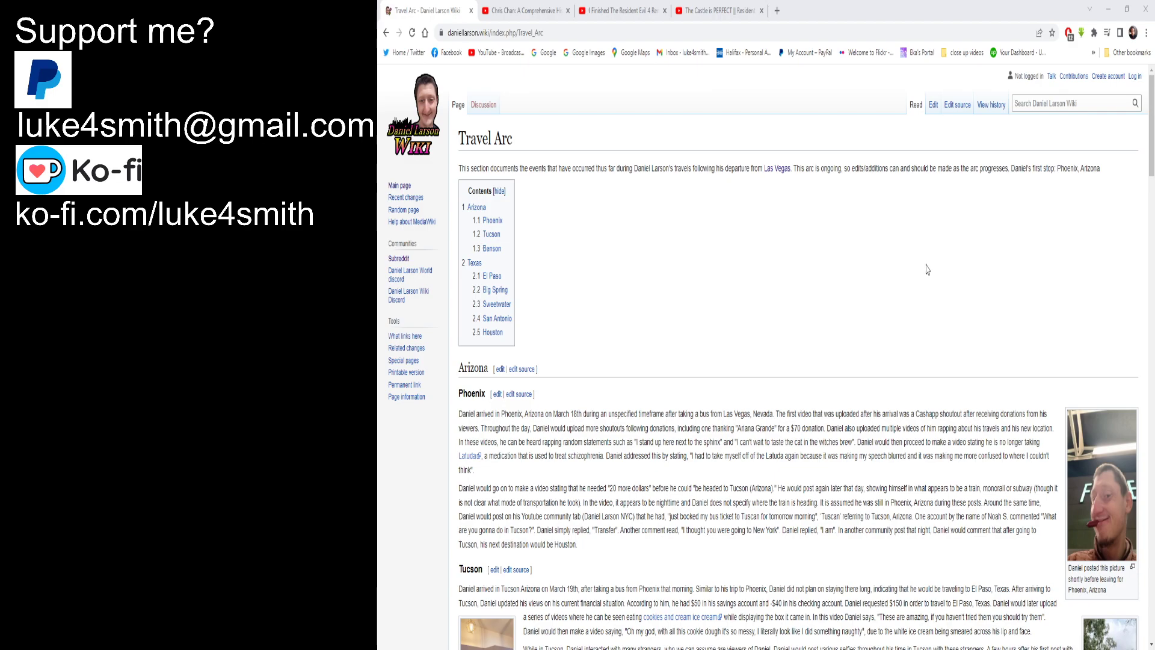
pyautogui.moveTo(917, 258)
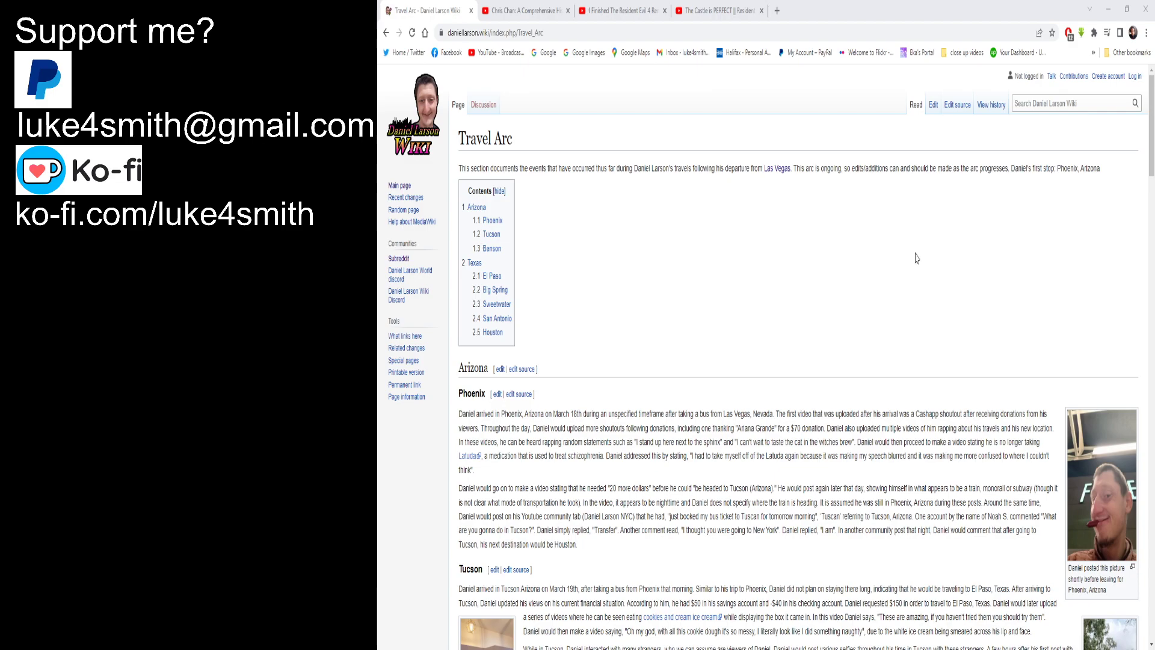
pyautogui.moveTo(495, 6)
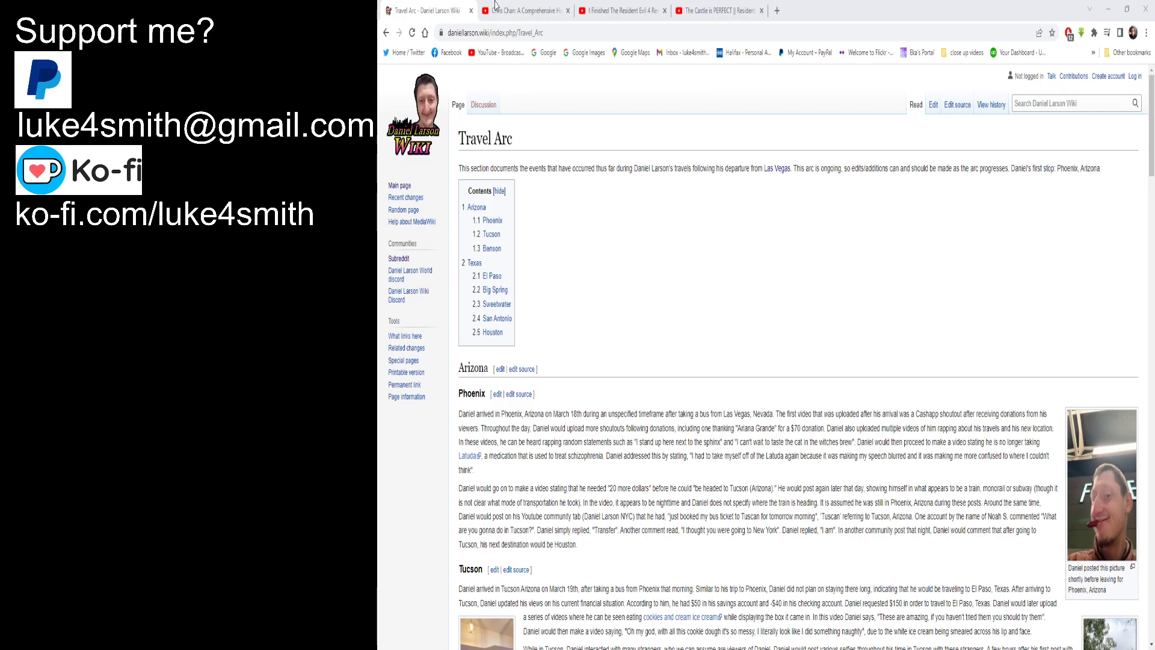
pyautogui.moveTo(768, 318)
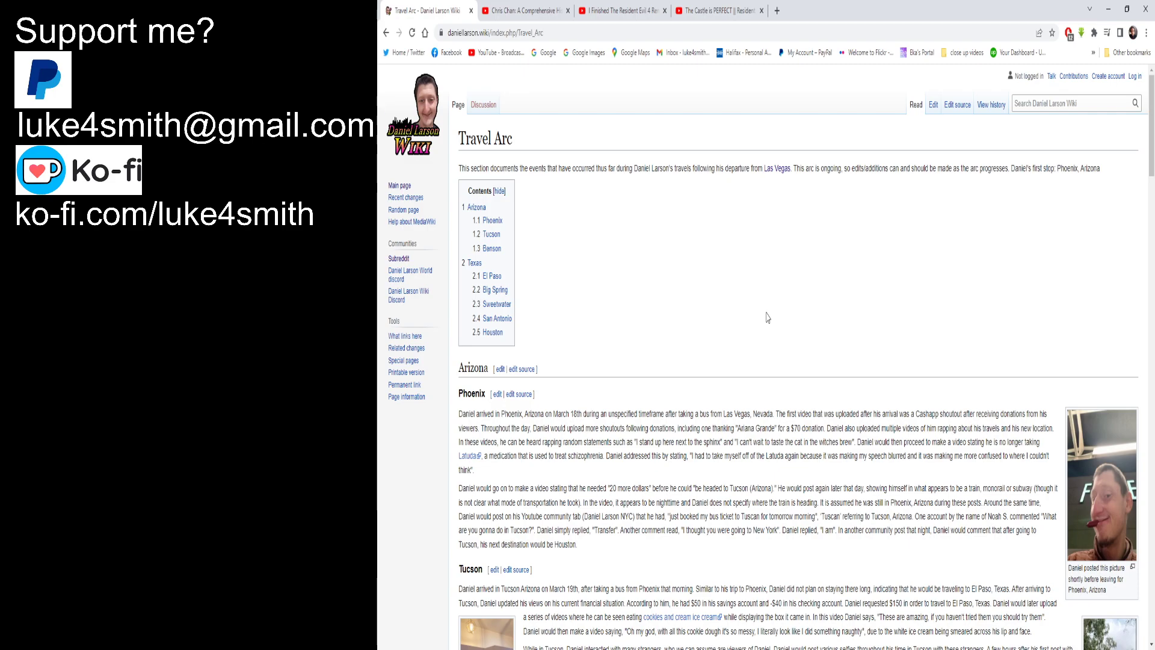
pyautogui.moveTo(607, 598)
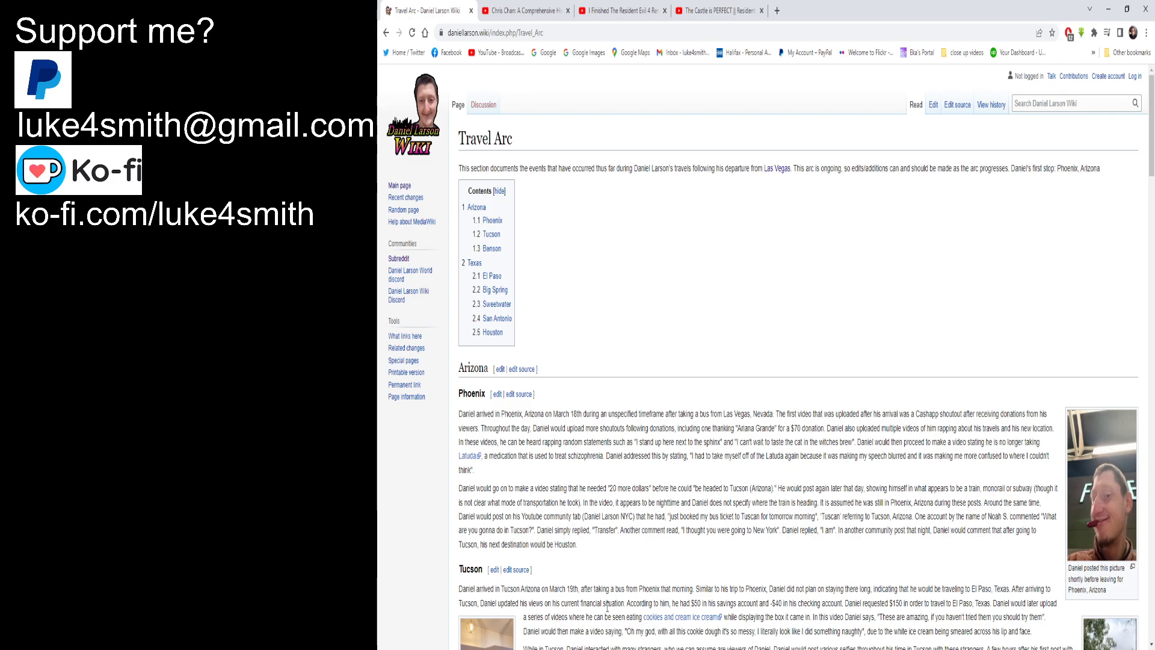
pyautogui.moveTo(787, 314)
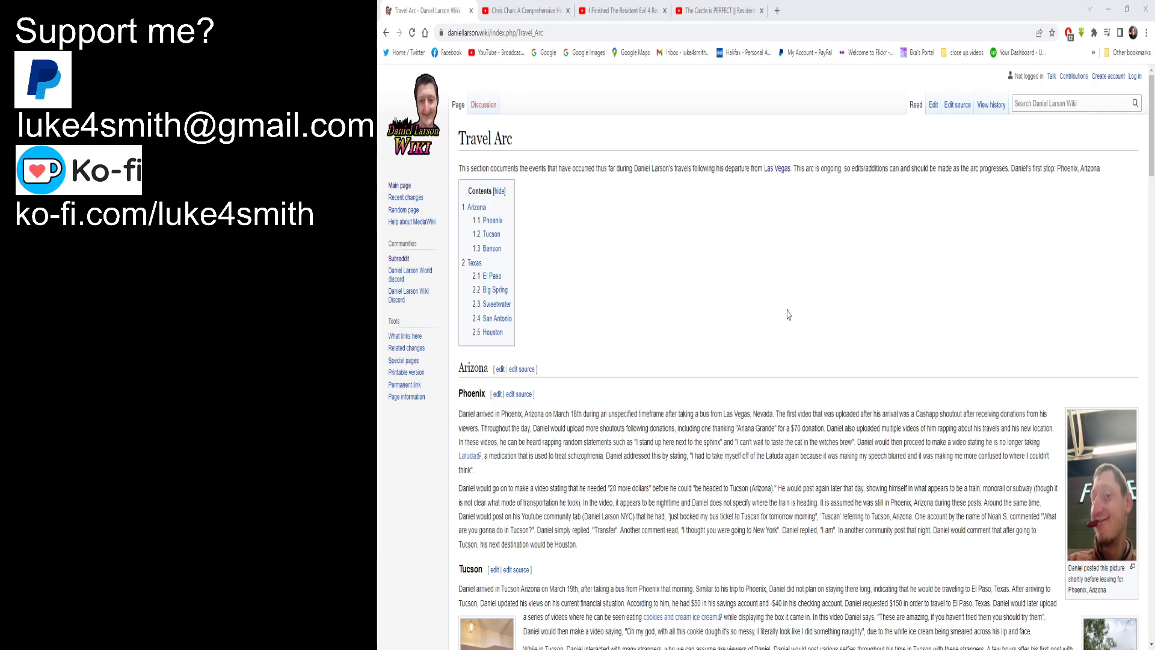
pyautogui.moveTo(689, 291)
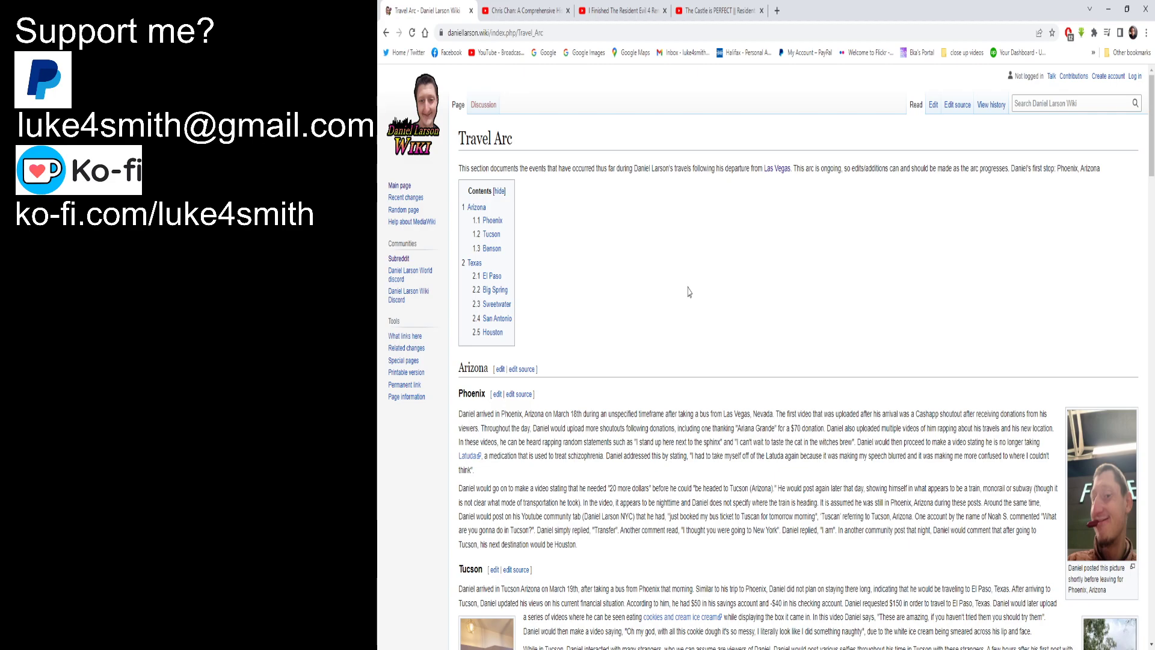
# Step: Scroll down to the Arizona section and read the Phoenix and Tucson entries
pyautogui.scroll(-3)
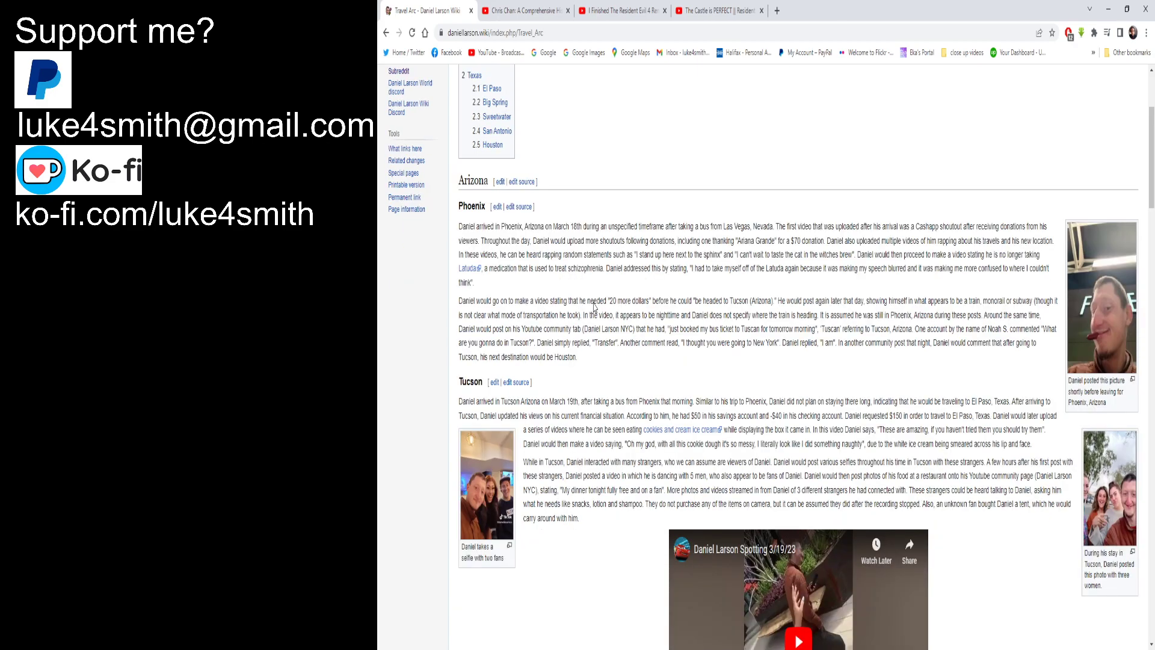
pyautogui.moveTo(657, 140)
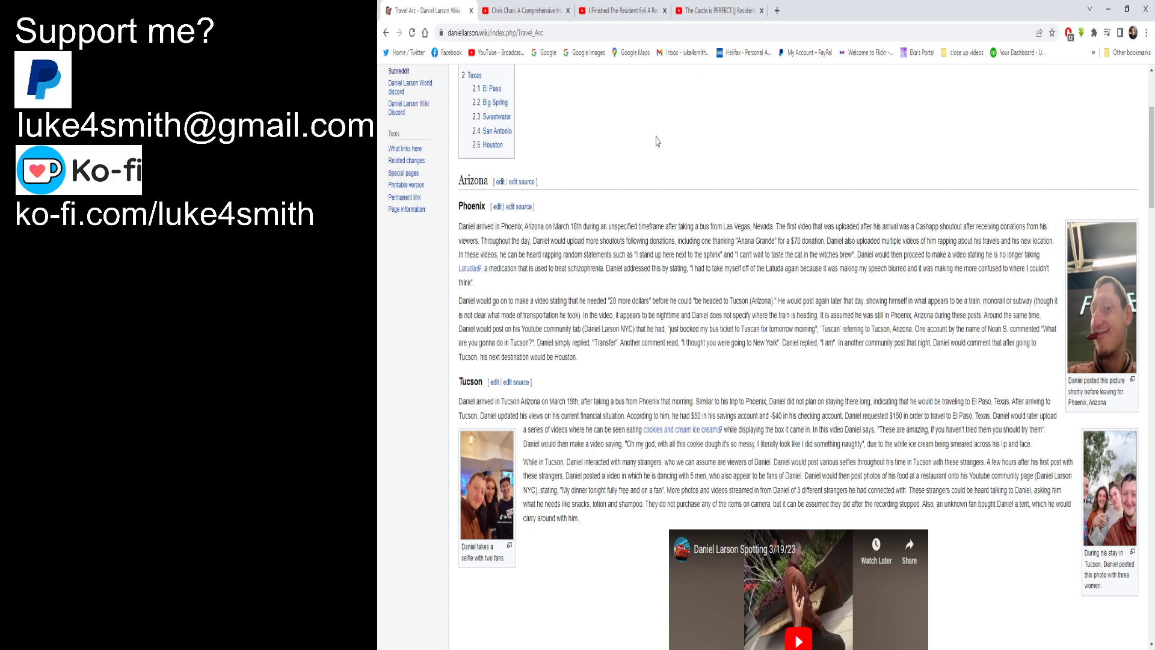
# Step: Scroll past the Tucson photos and spotting video until the Benson heading appears
pyautogui.scroll(-3)
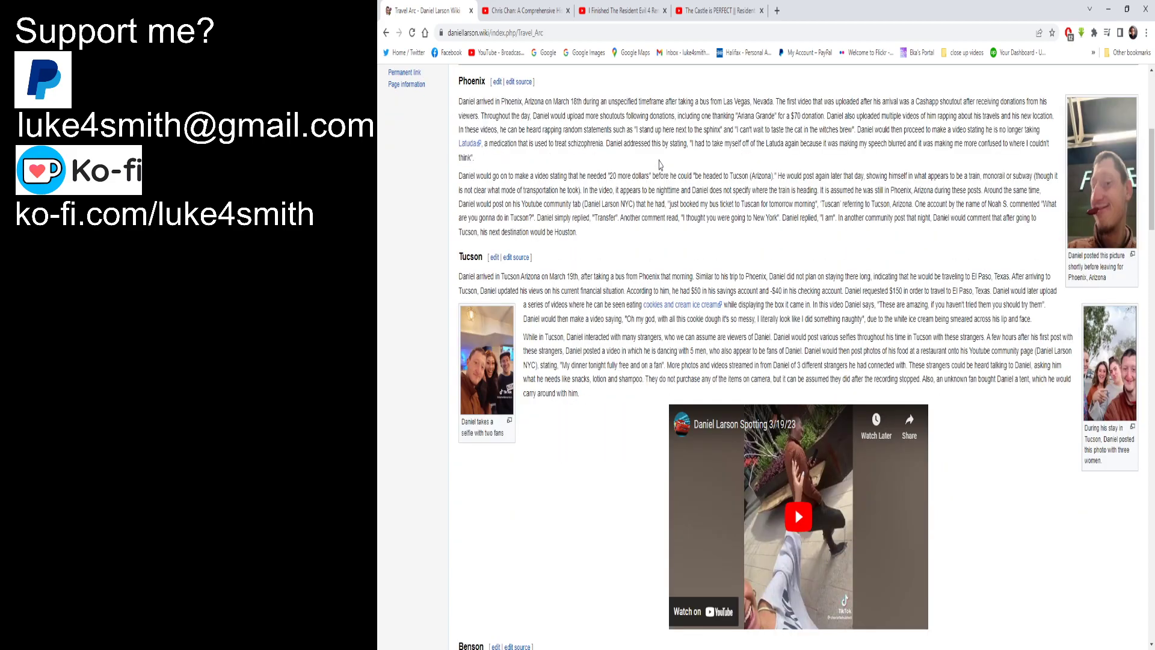
pyautogui.scroll(-3)
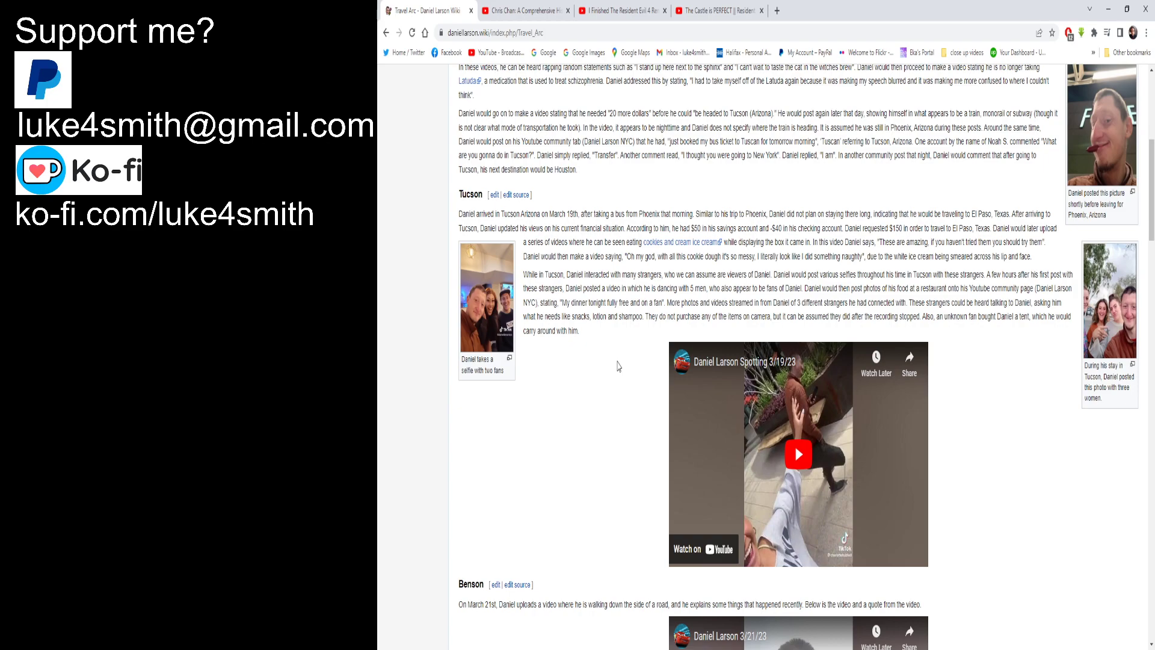
pyautogui.moveTo(586, 384)
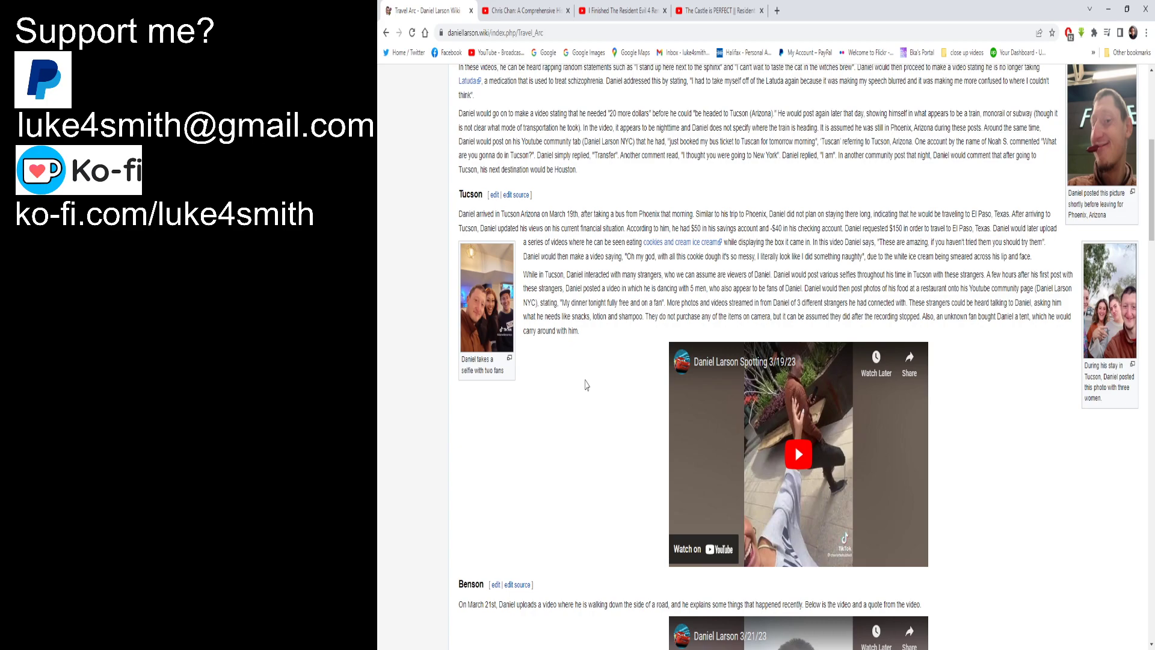
pyautogui.moveTo(594, 383)
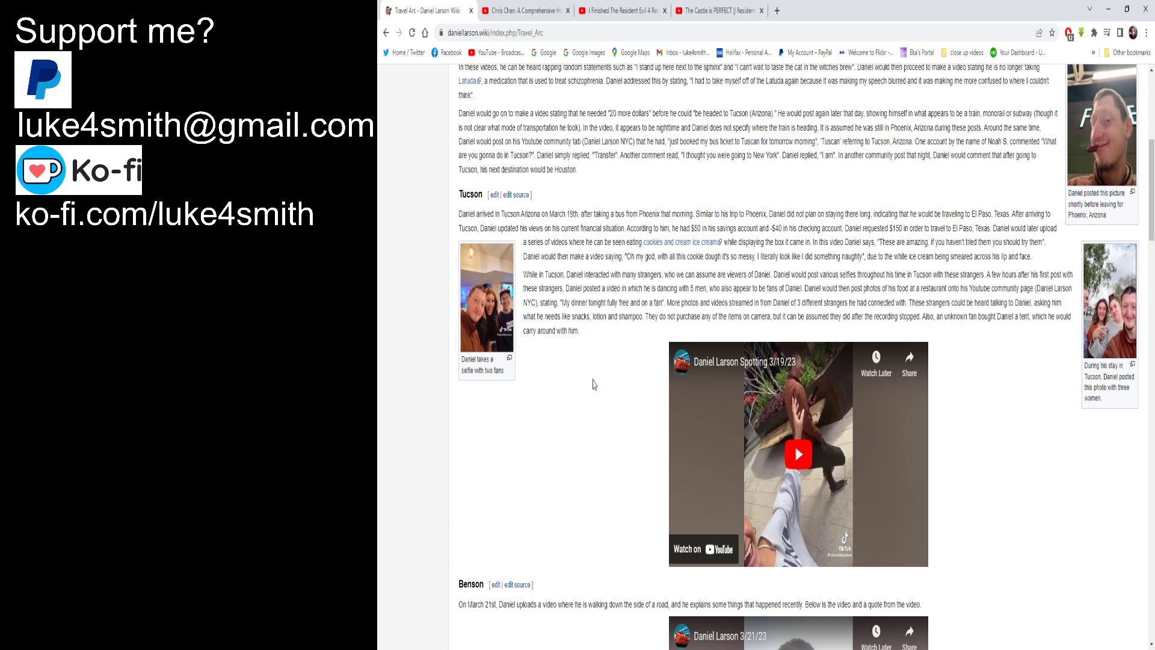
# Step: Scroll through the Arizona quotes toward Texas > El Paso, and start the Benson March 21st video
pyautogui.scroll(-3)
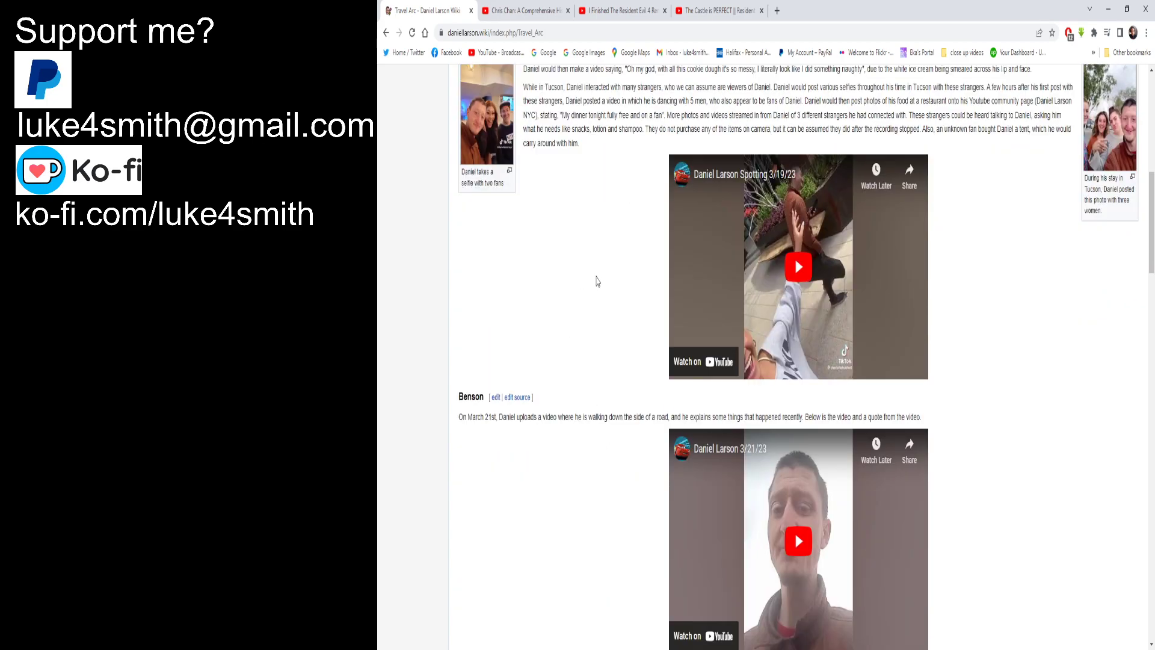
pyautogui.scroll(-3)
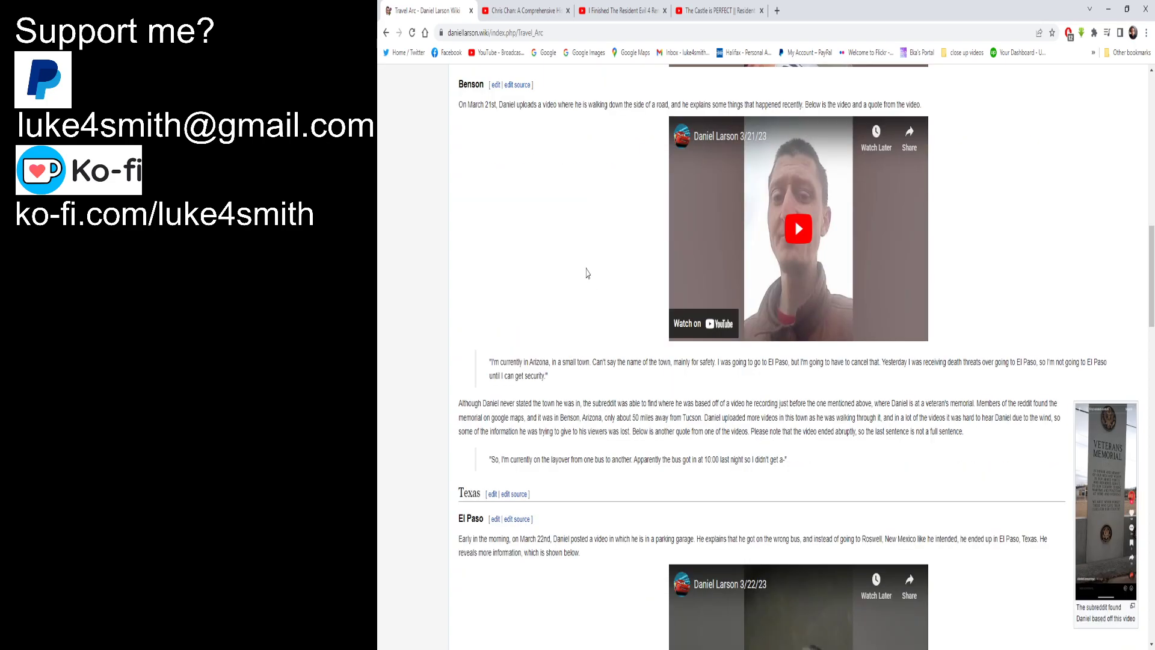
pyautogui.scroll(3)
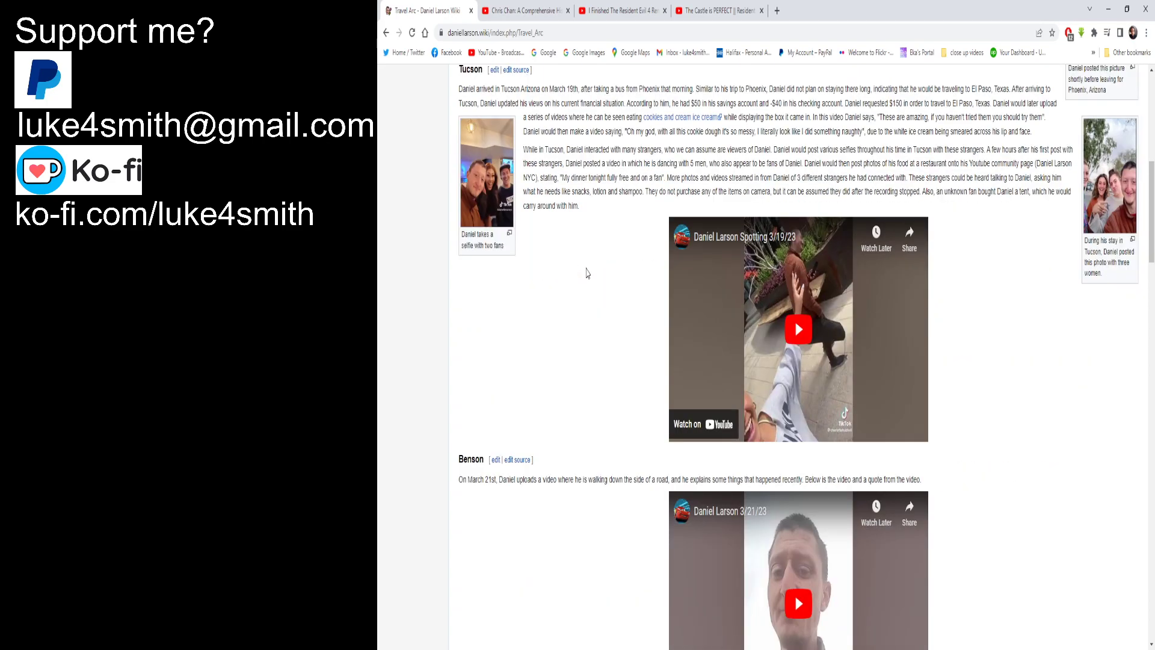
pyautogui.scroll(-3)
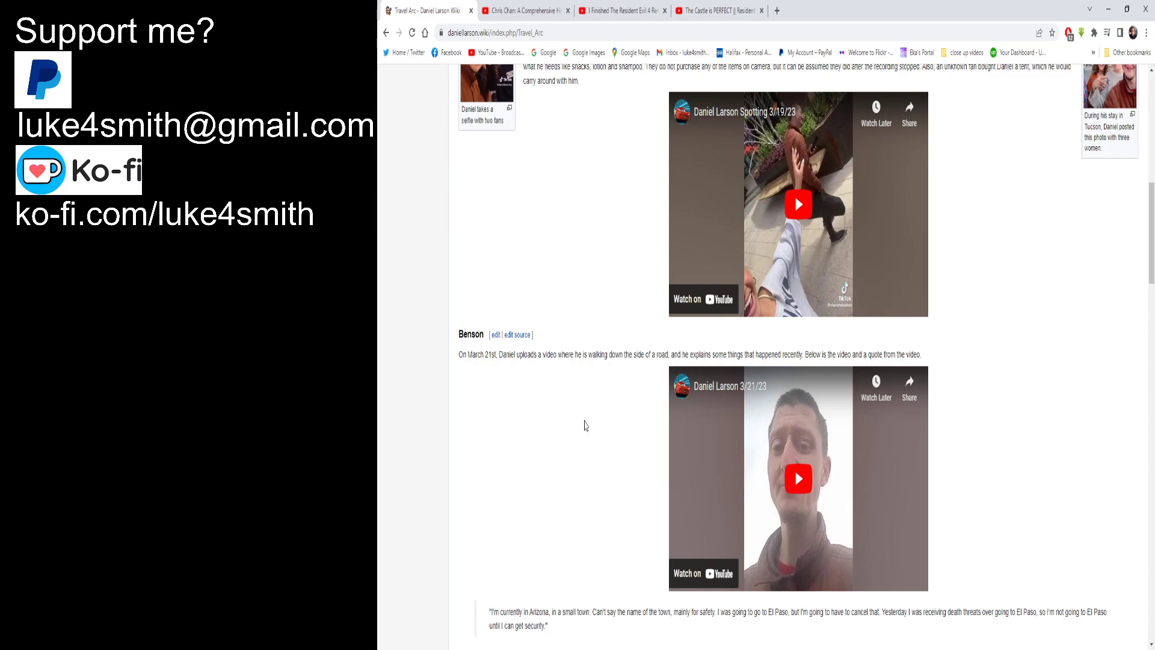
pyautogui.scroll(-3)
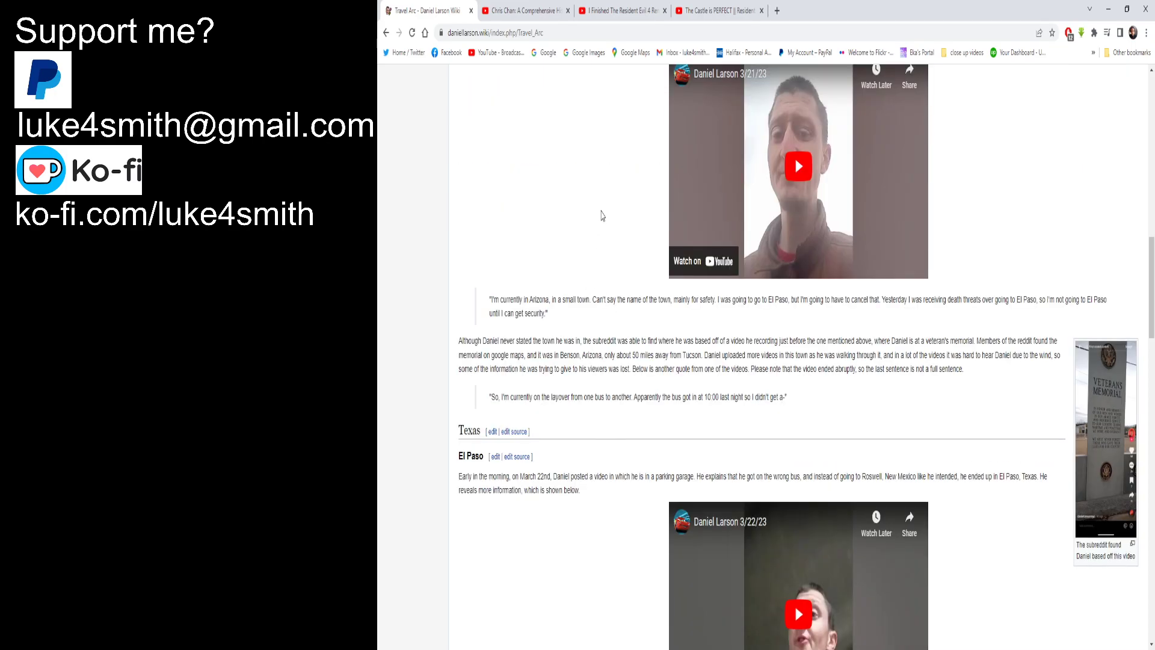
pyautogui.moveTo(820, 201)
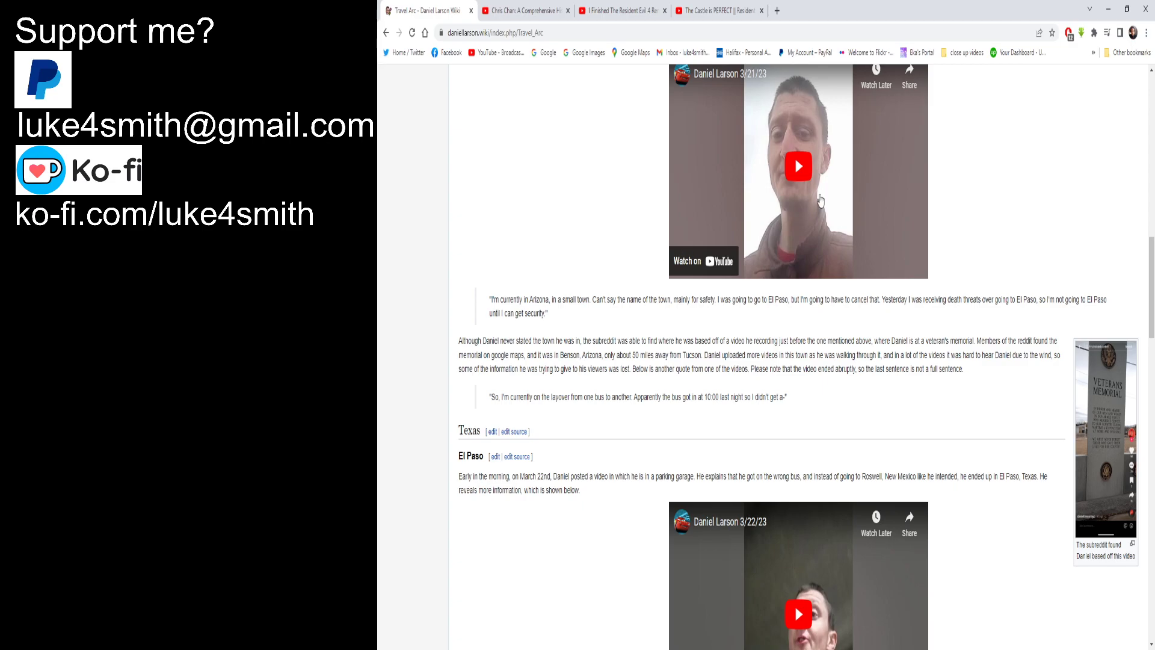
pyautogui.click(797, 166)
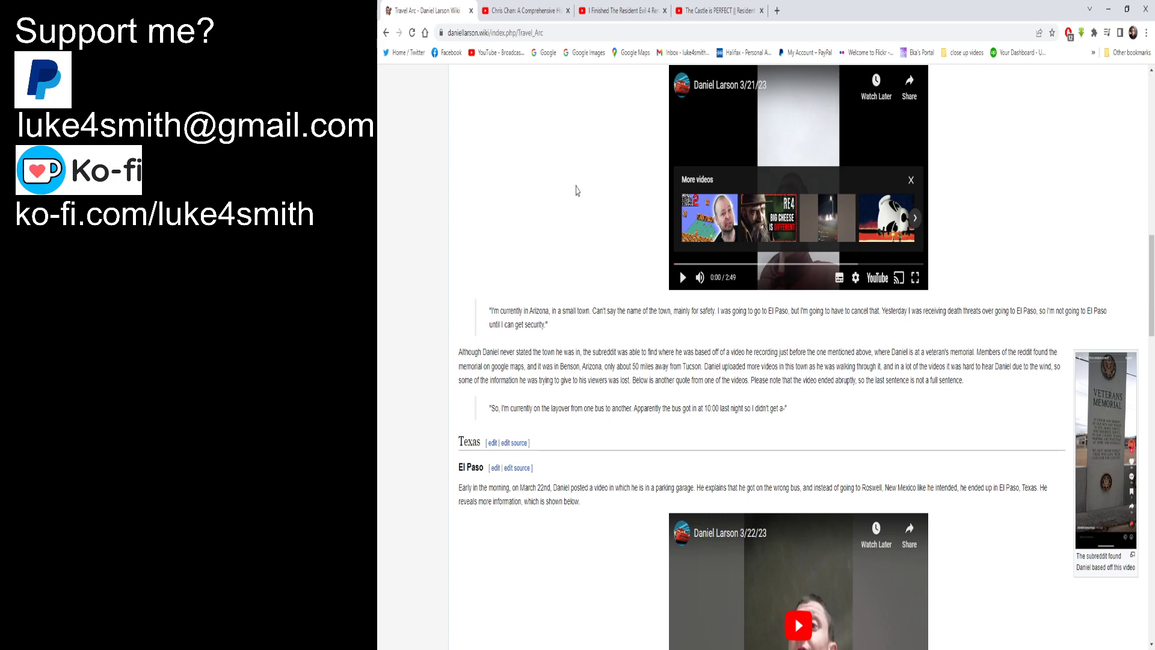
# Step: Scroll past the El Paso video and 'Si' quotes to the Big Spring heading
pyautogui.scroll(-3)
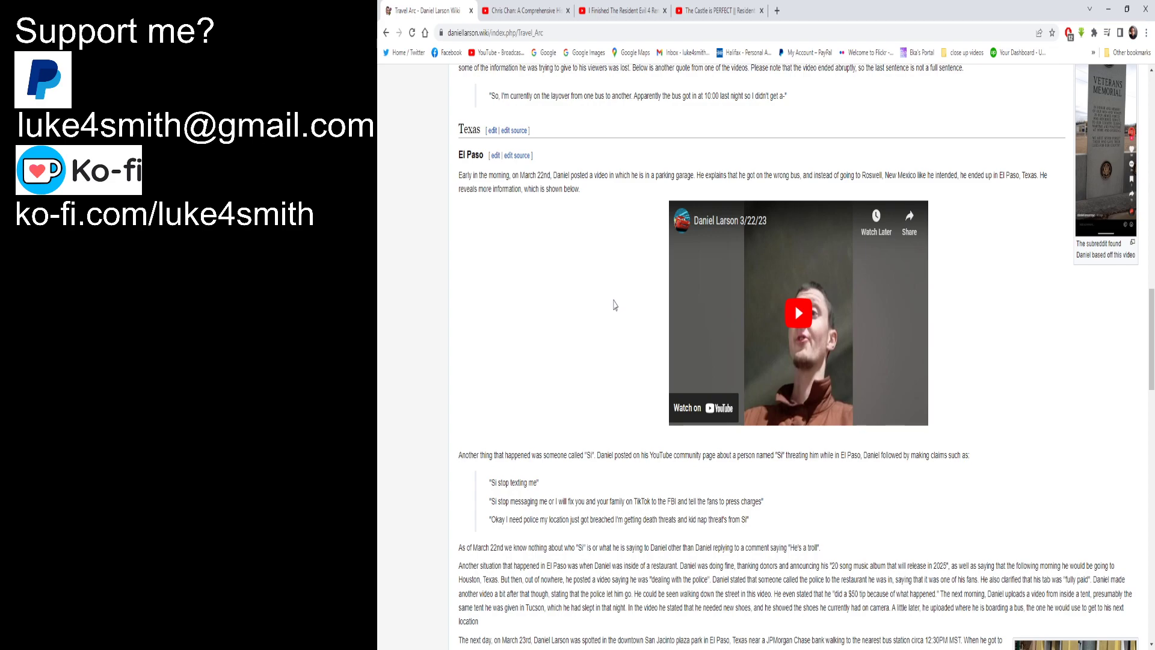
pyautogui.scroll(-3)
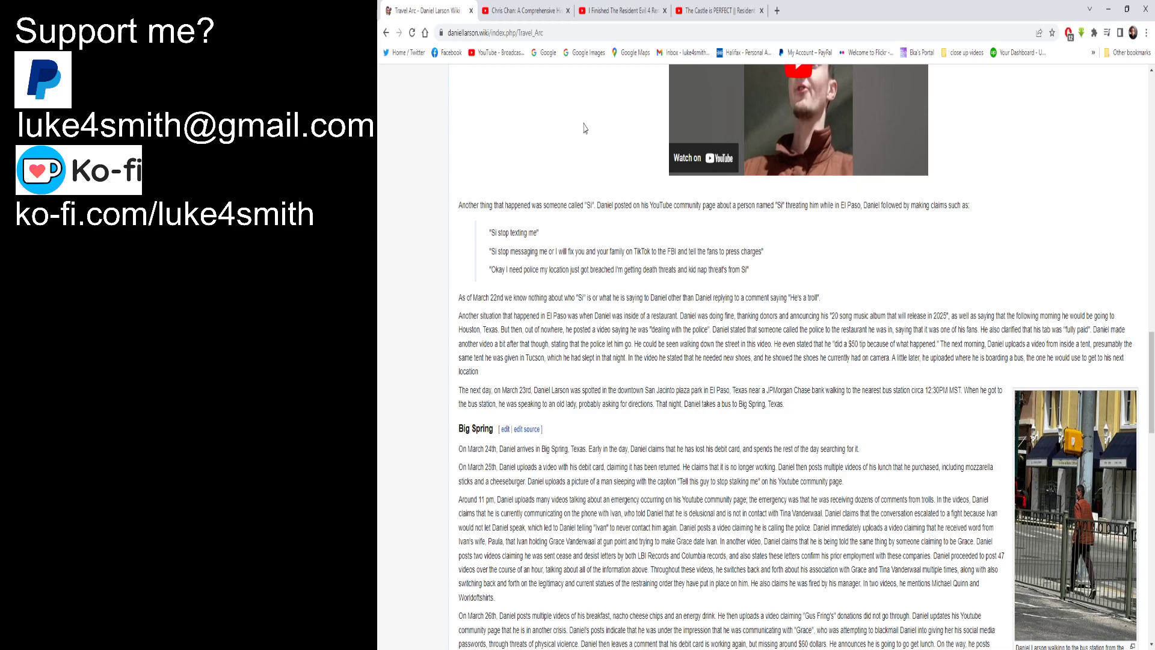
# Step: Scroll so the Big Spring March 24th–26th paragraphs fill the view
pyautogui.scroll(-3)
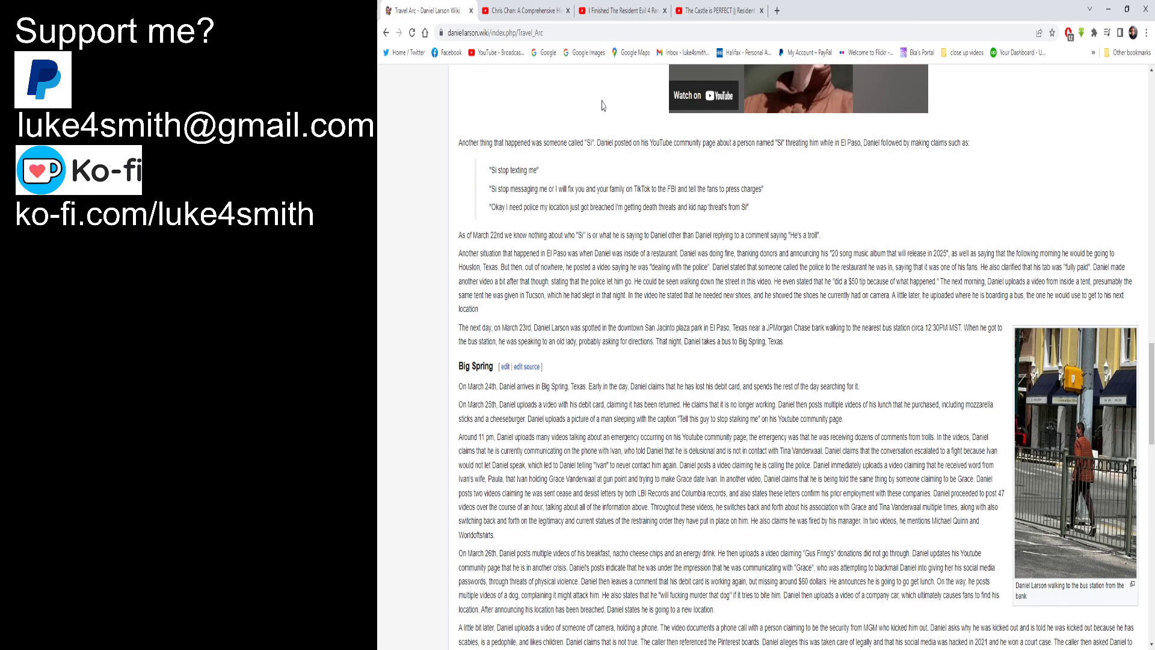
pyautogui.scroll(-3)
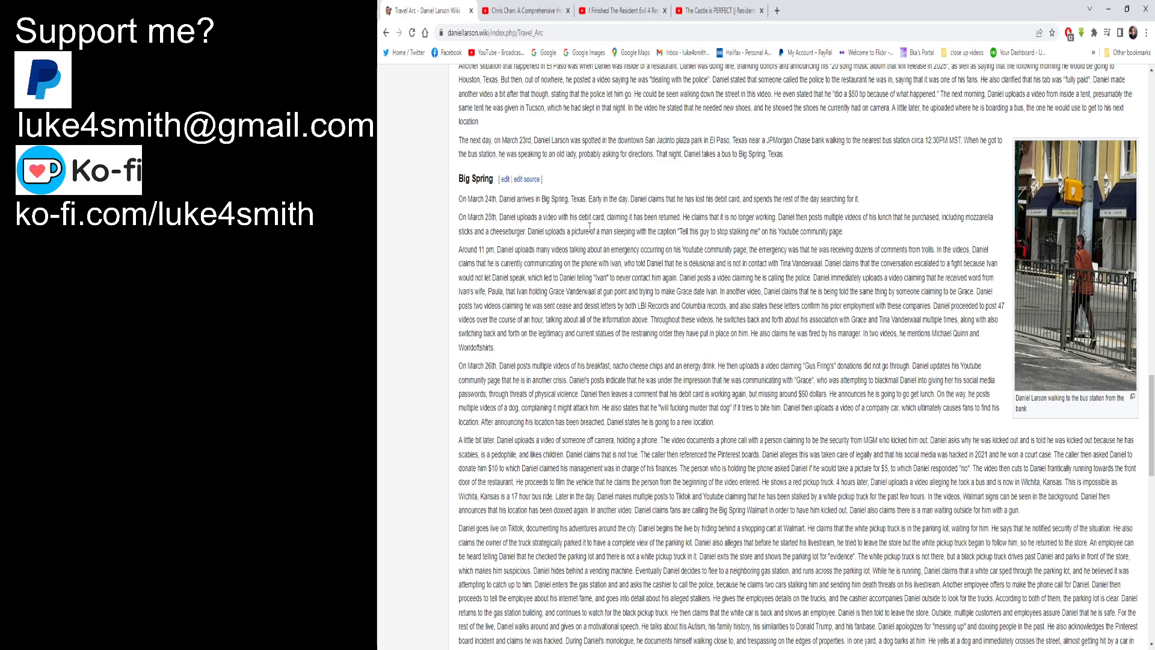
# Step: Read through Big Spring's long Walmart livestream entry, up to March 27th
pyautogui.scroll(-3)
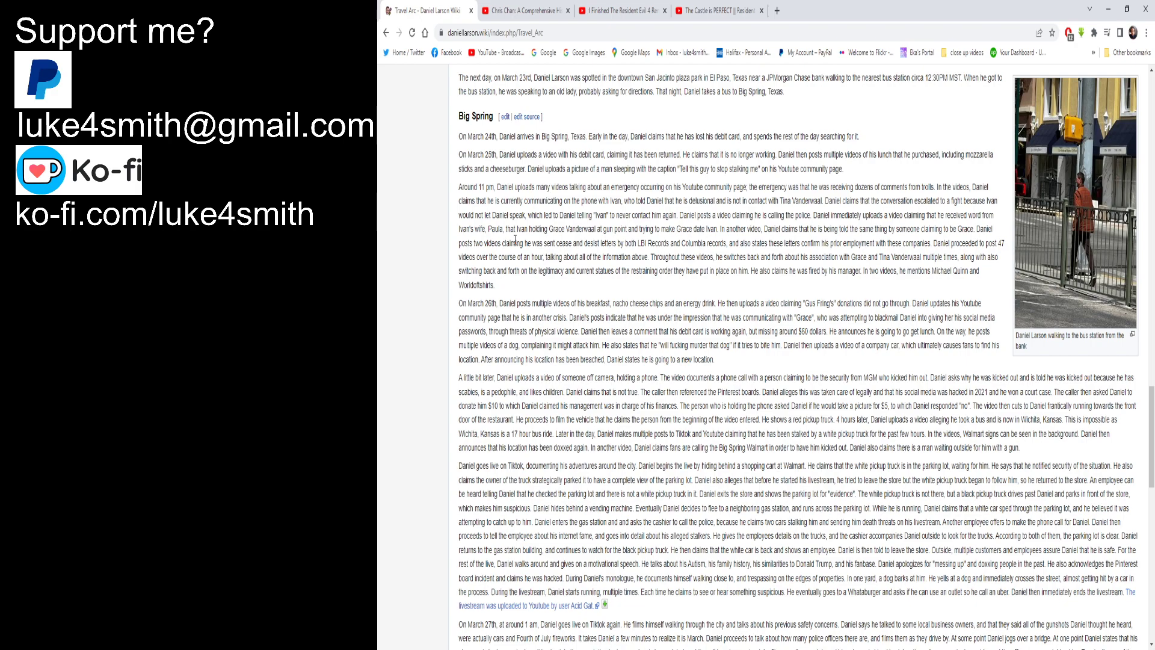
# Step: Read Big Spring's March 27th events until the Sweetwater heading appears
pyautogui.scroll(-3)
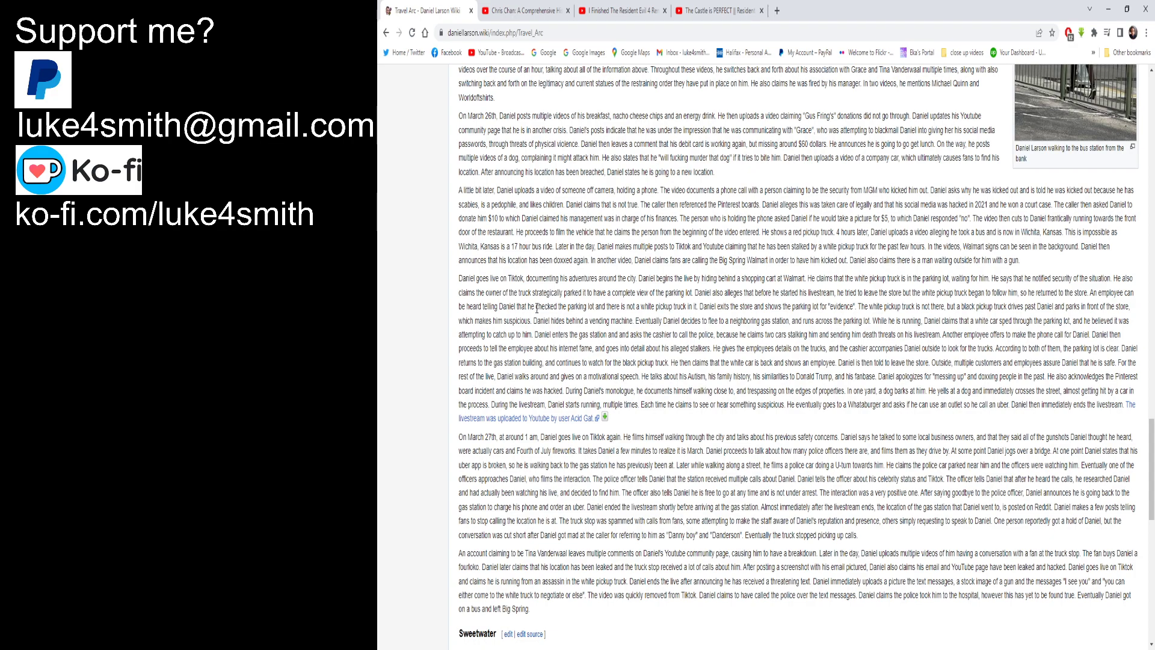
pyautogui.moveTo(702, 318)
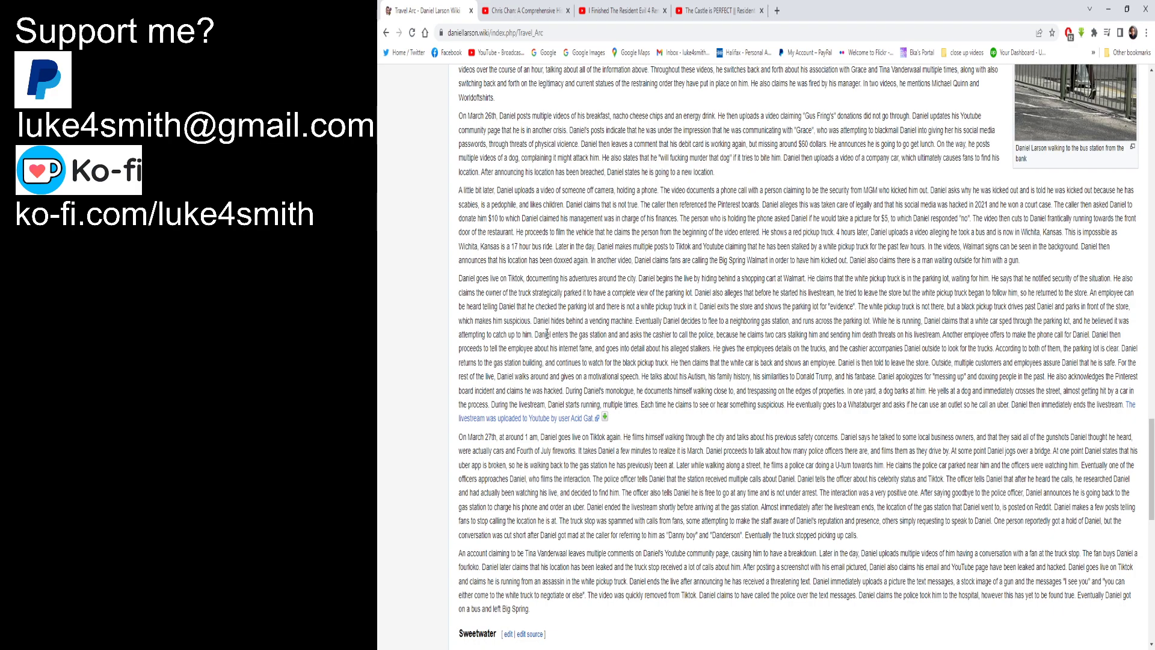
pyautogui.moveTo(703, 348)
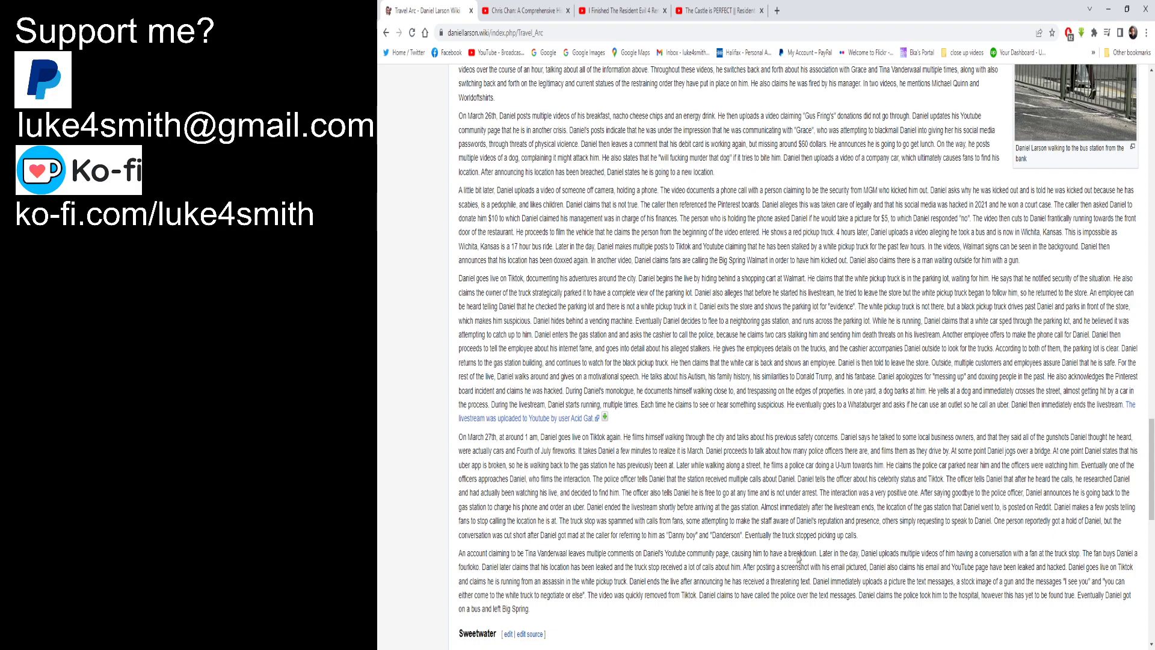
# Step: Scroll through the Sweetwater and San Antonio entries toward the Houston heading
pyautogui.scroll(-3)
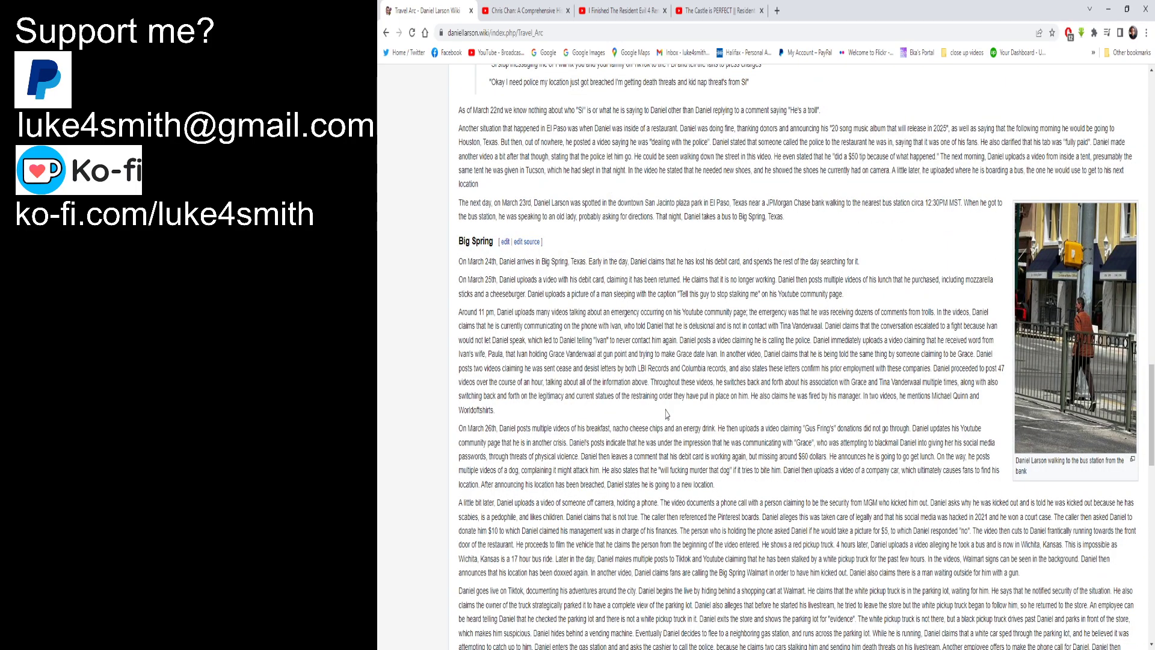
pyautogui.scroll(-3)
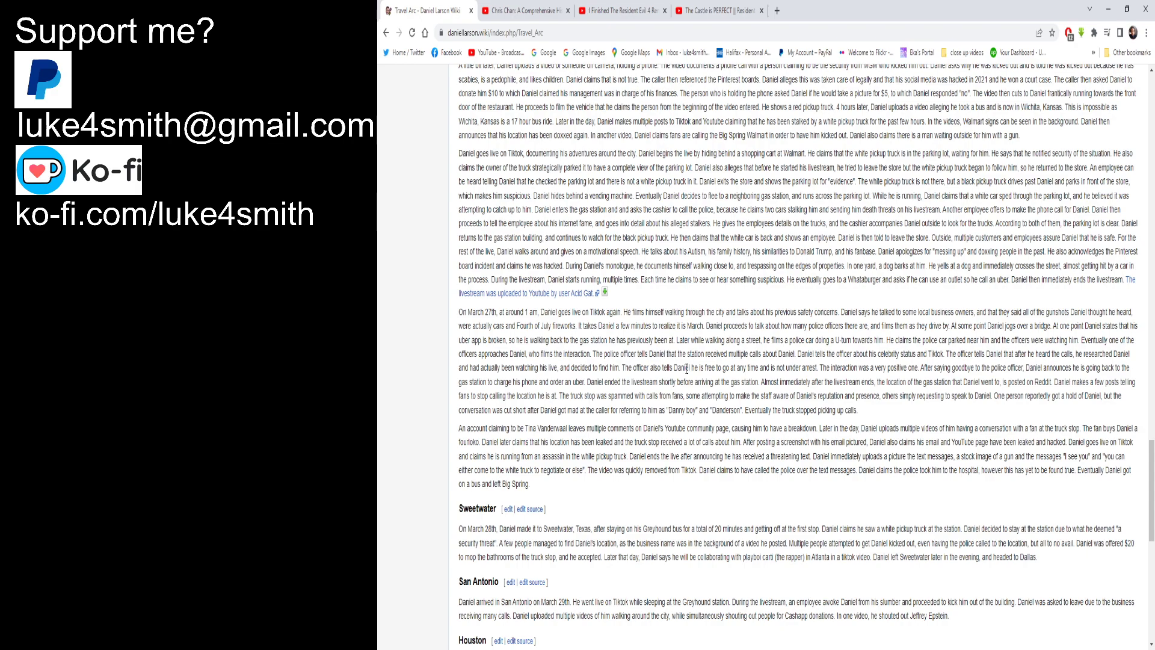
pyautogui.moveTo(1083, 379)
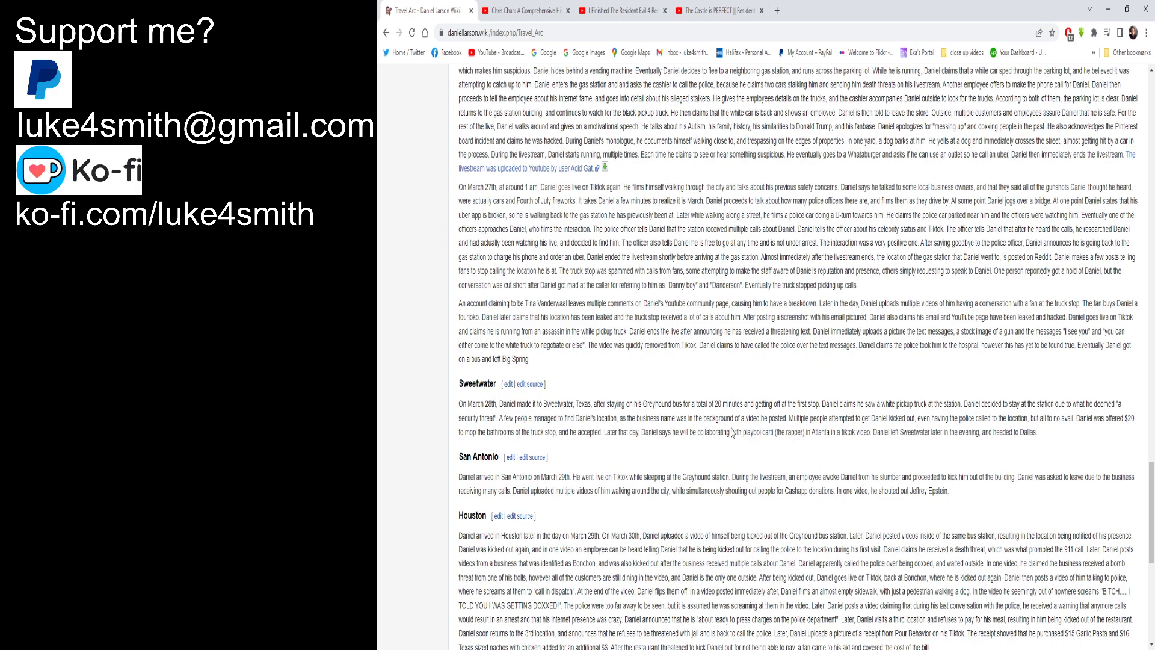
pyautogui.moveTo(677, 376)
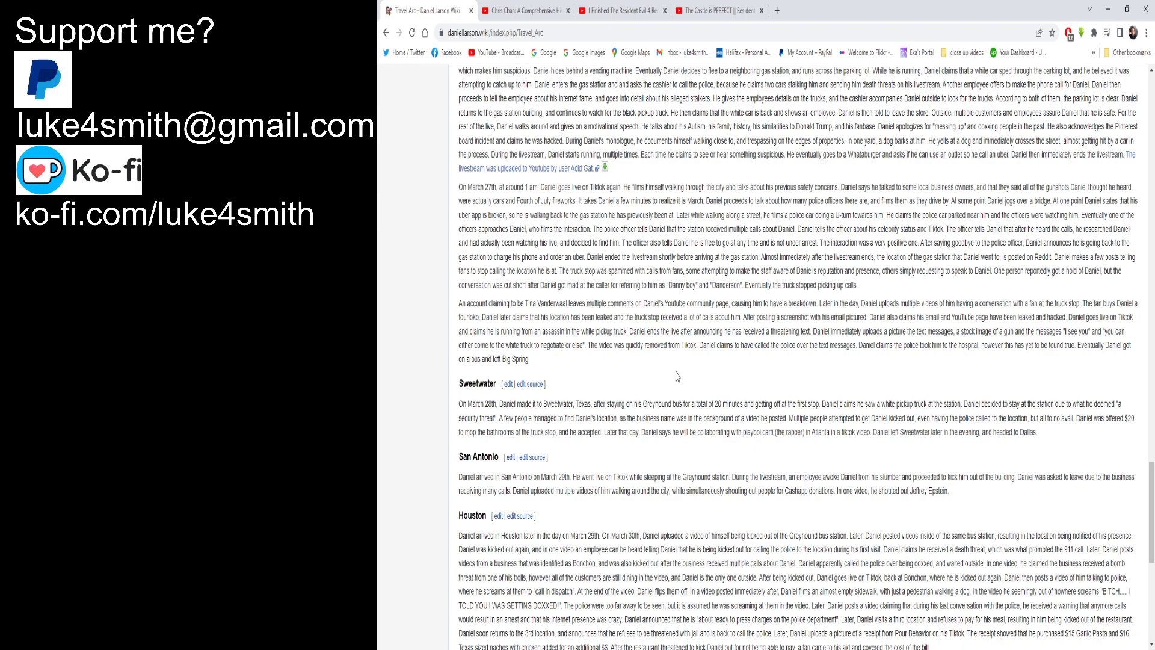
pyautogui.moveTo(644, 368)
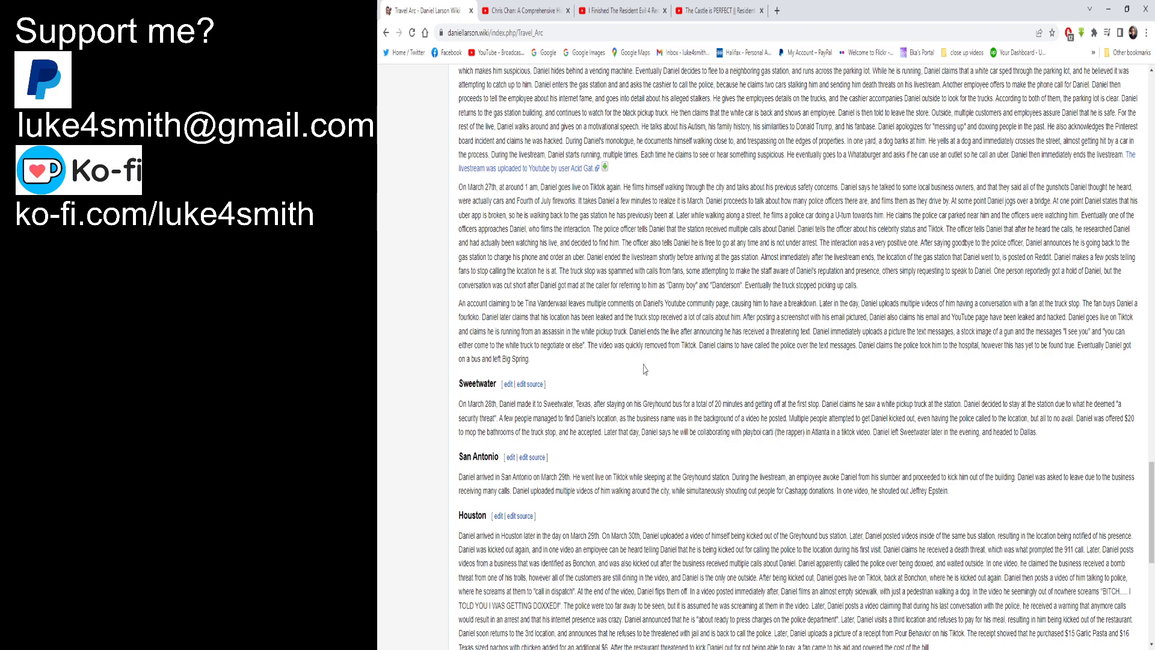
# Step: Scroll down to Houston's March 29th–31st entries and the embedded clip beneath
pyautogui.scroll(-3)
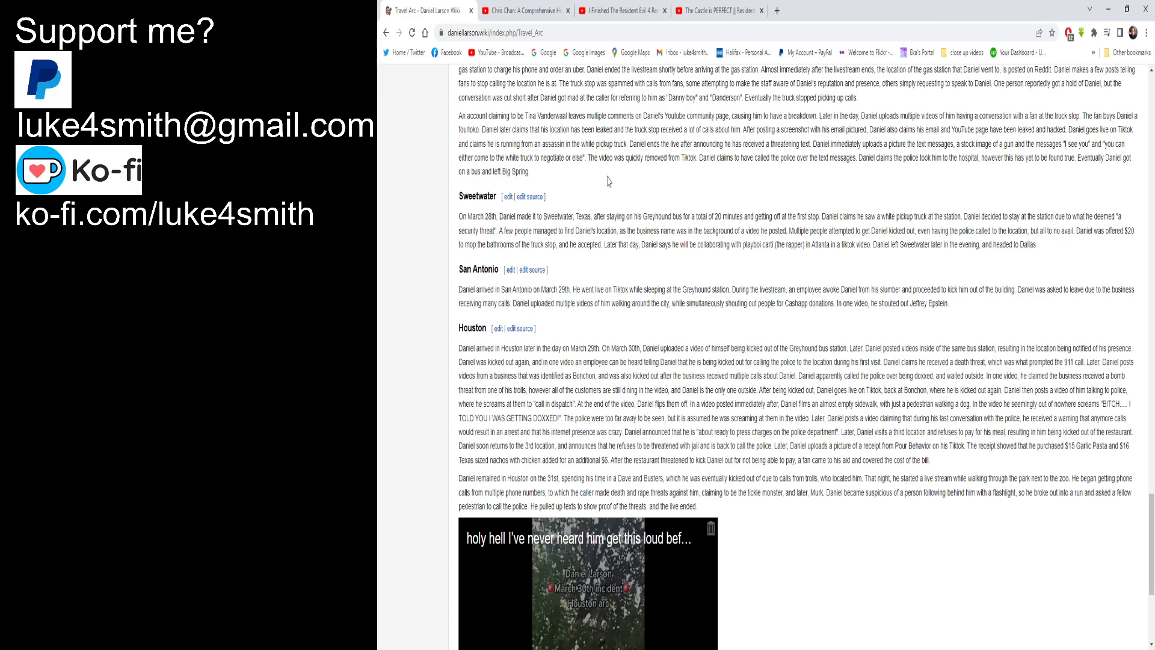
# Step: Scroll slightly so more of the embedded clip under Houston's March 31st entry shows
pyautogui.scroll(-3)
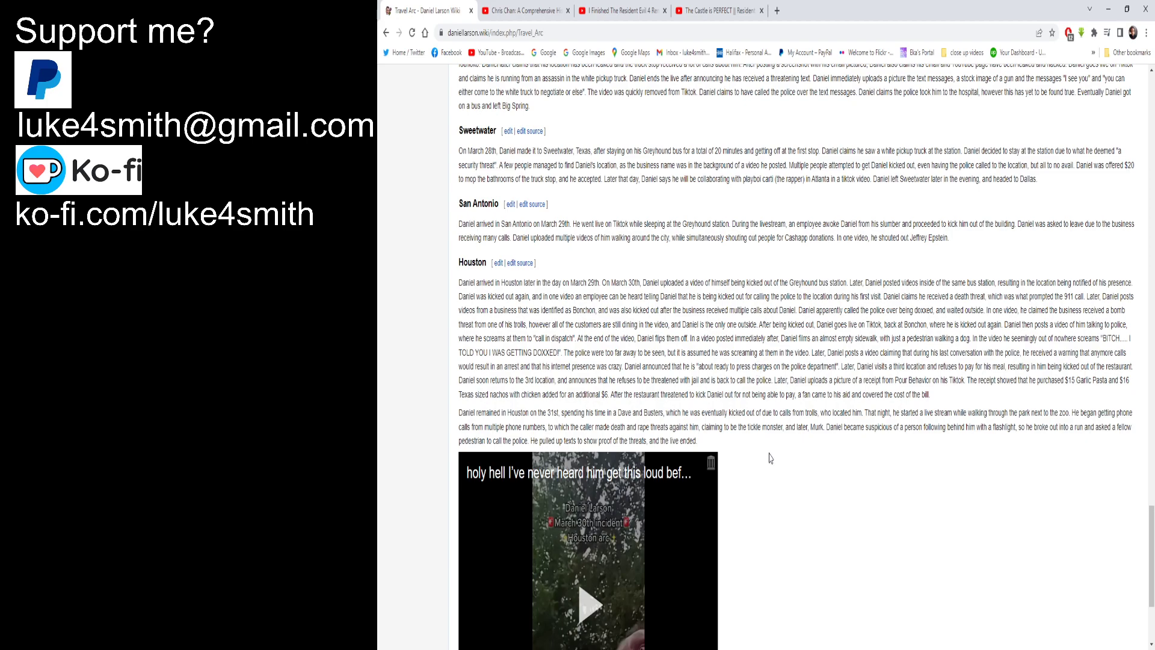
pyautogui.scroll(-3)
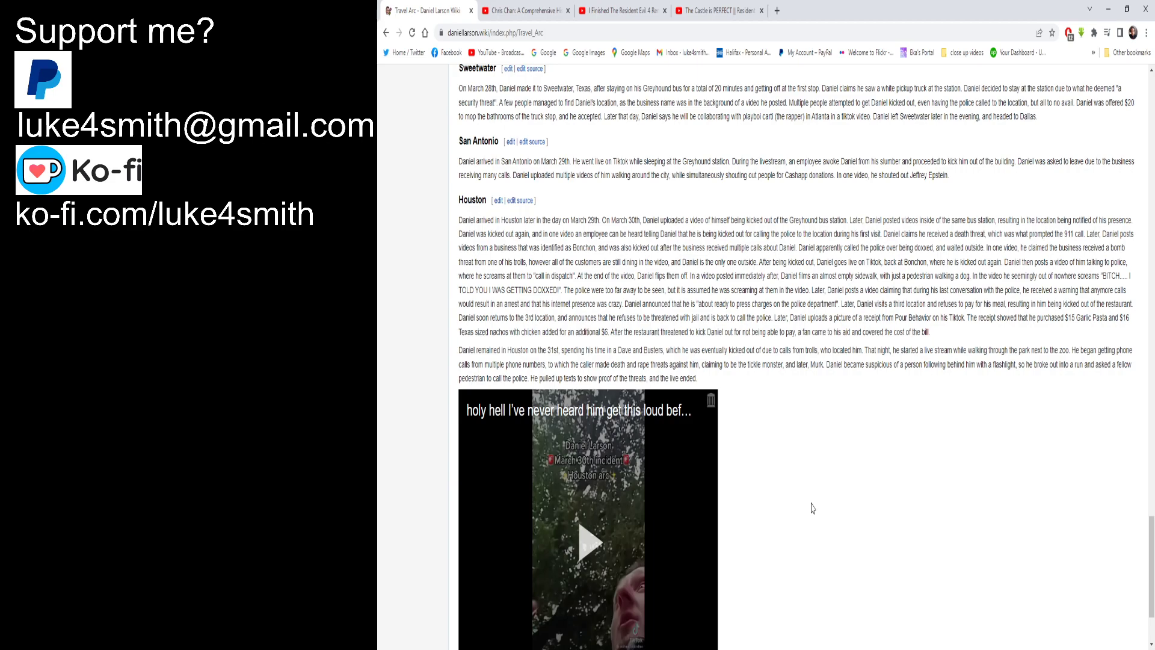
pyautogui.moveTo(806, 398)
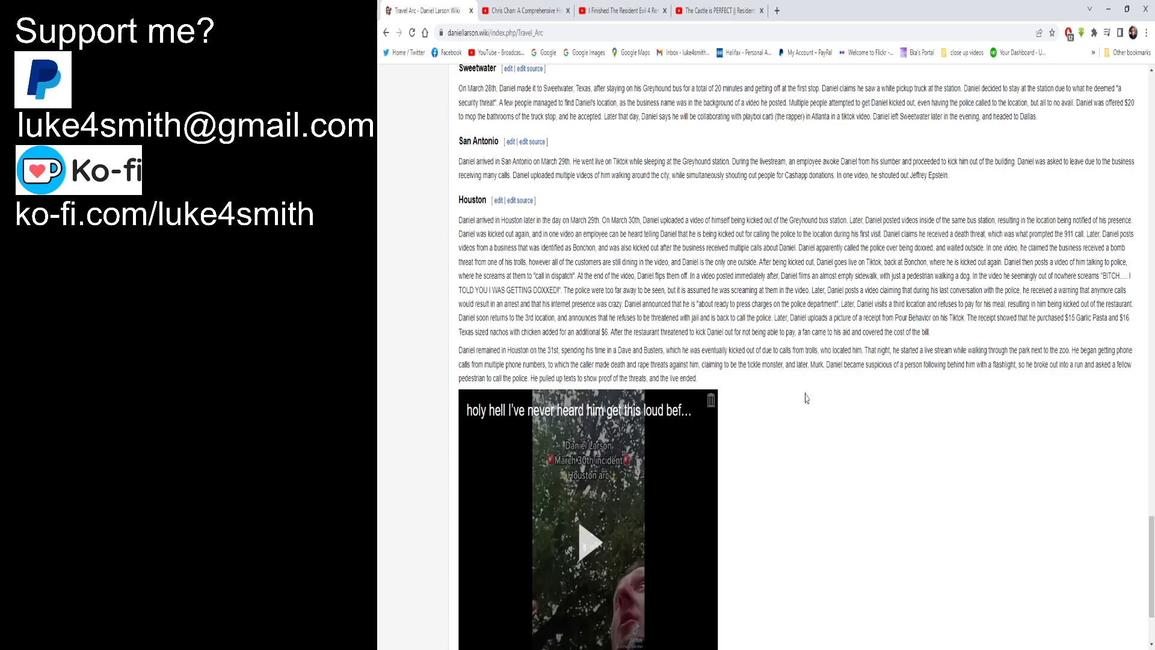
pyautogui.moveTo(820, 289)
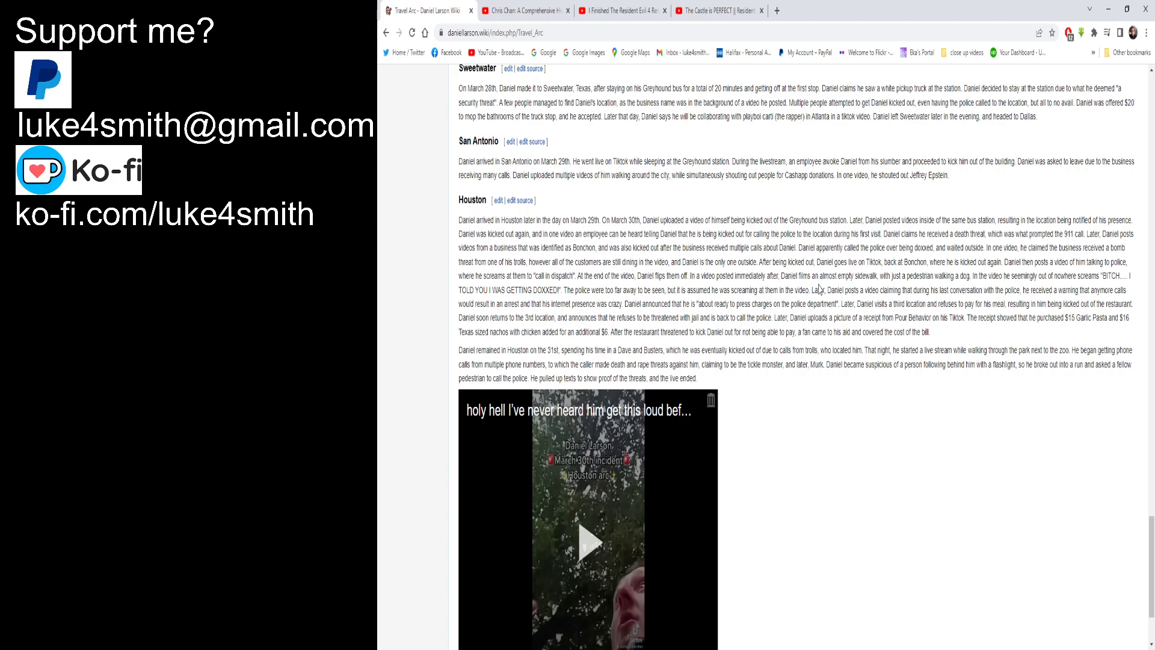
# Step: Scroll down to the Travel Arc page footer, past the full Houston video, showing the last-edited note
pyautogui.scroll(-3)
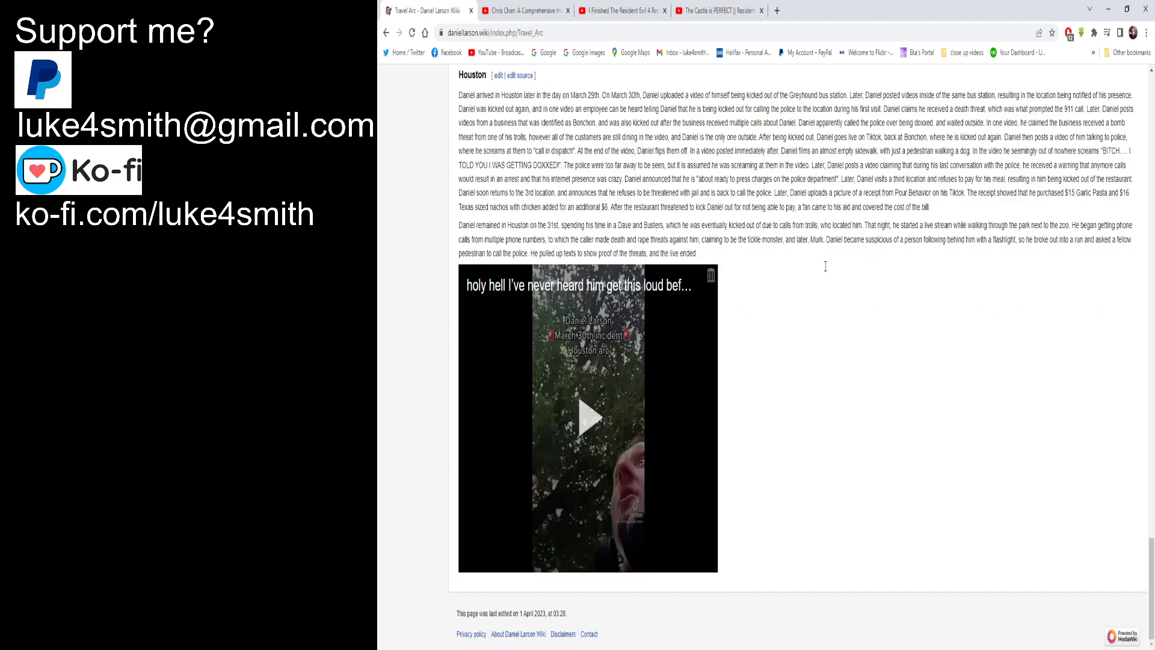
pyautogui.moveTo(519, 632)
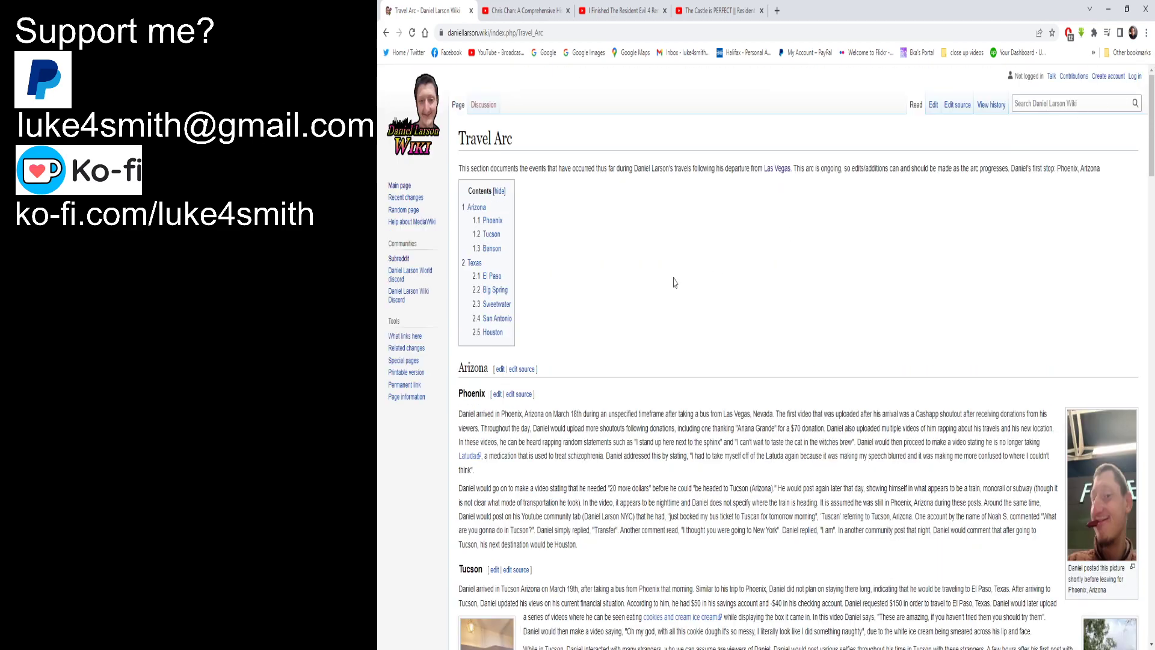
pyautogui.moveTo(786, 449)
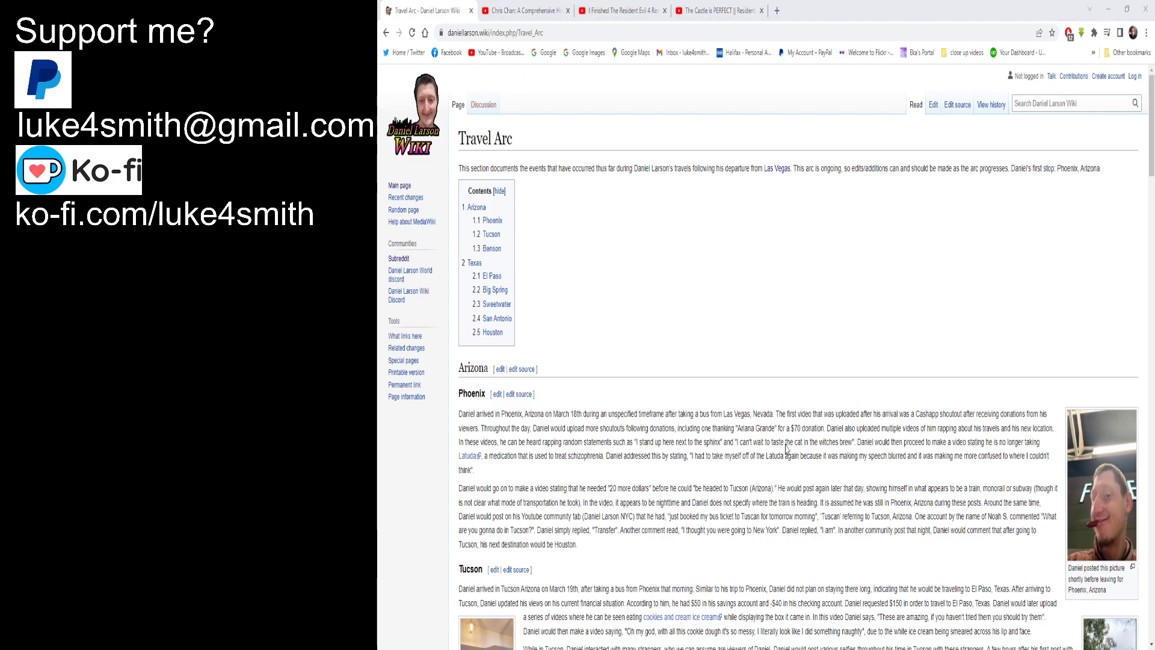
pyautogui.moveTo(897, 269)
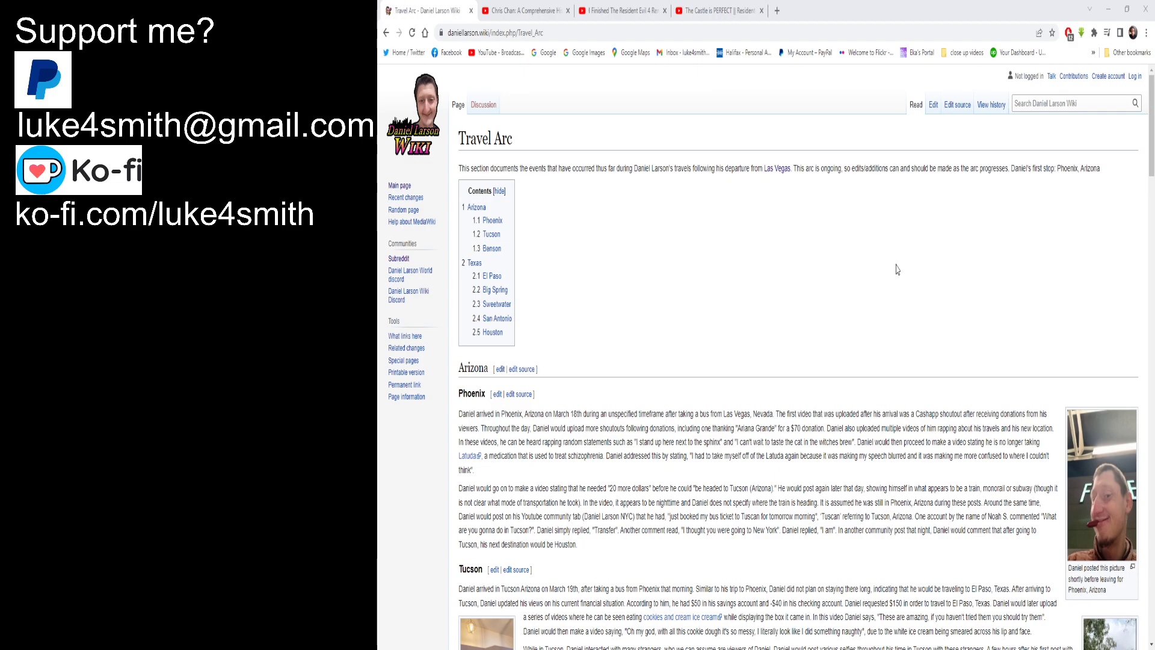
pyautogui.moveTo(810, 243)
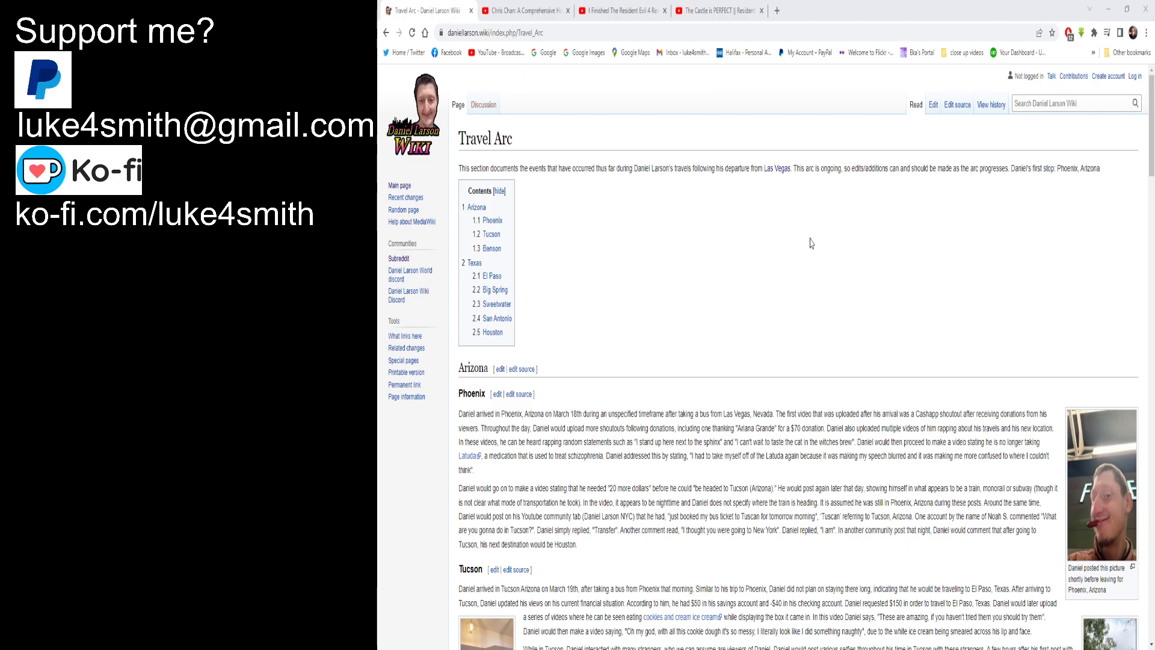
pyautogui.moveTo(804, 234)
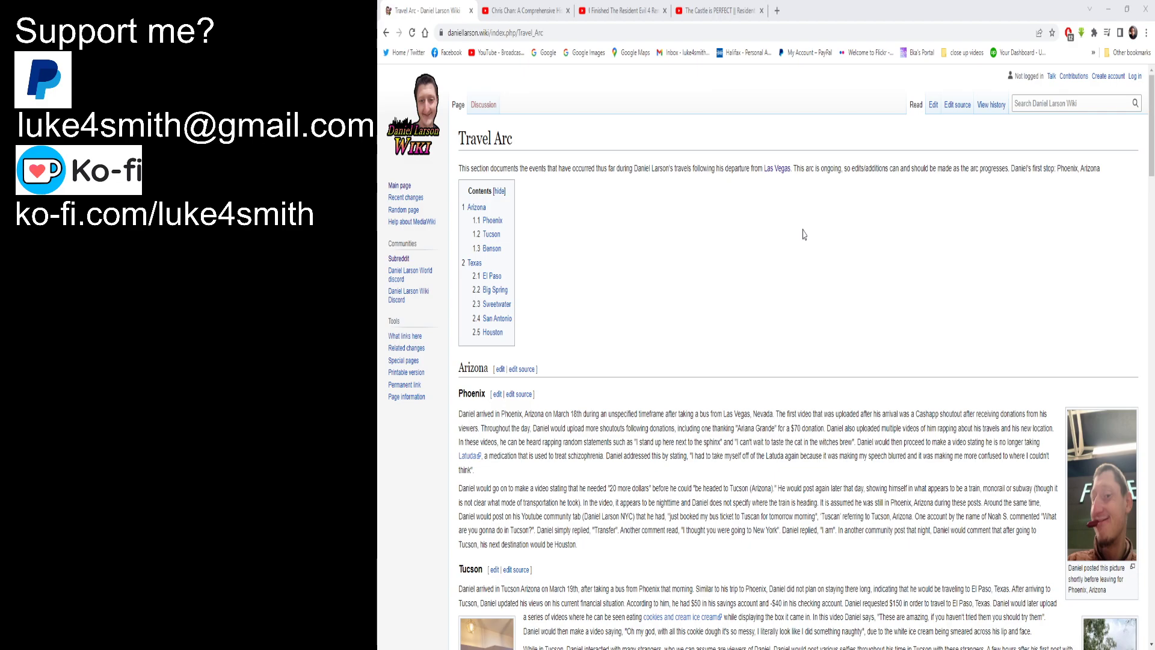
pyautogui.moveTo(800, 236)
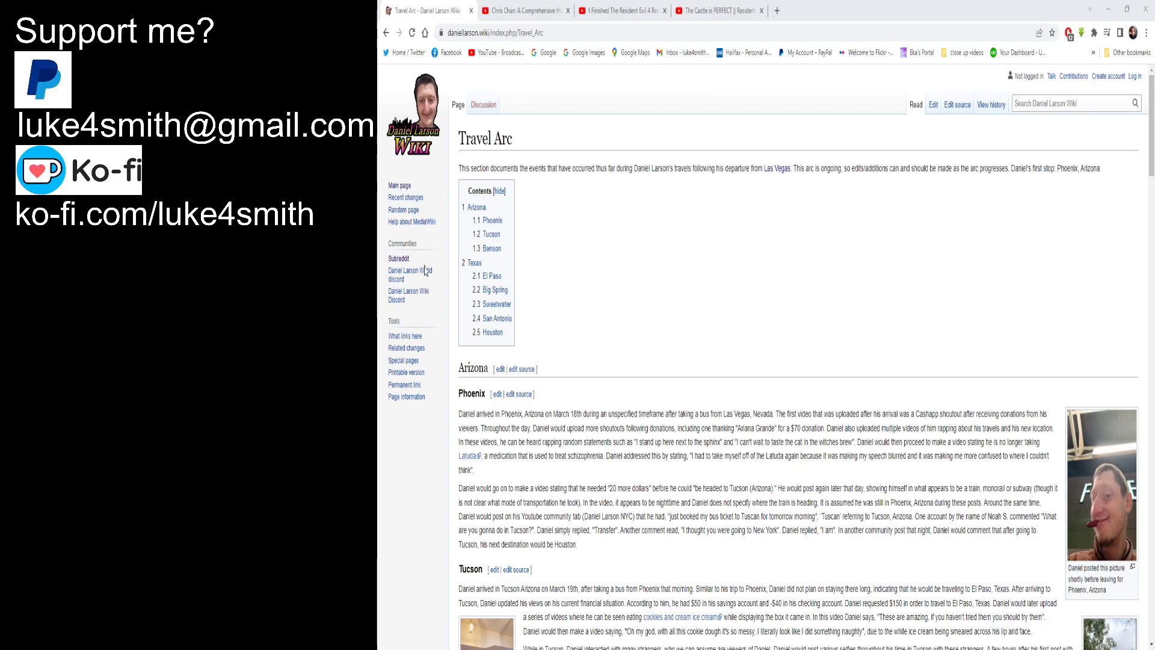
pyautogui.moveTo(880, 246)
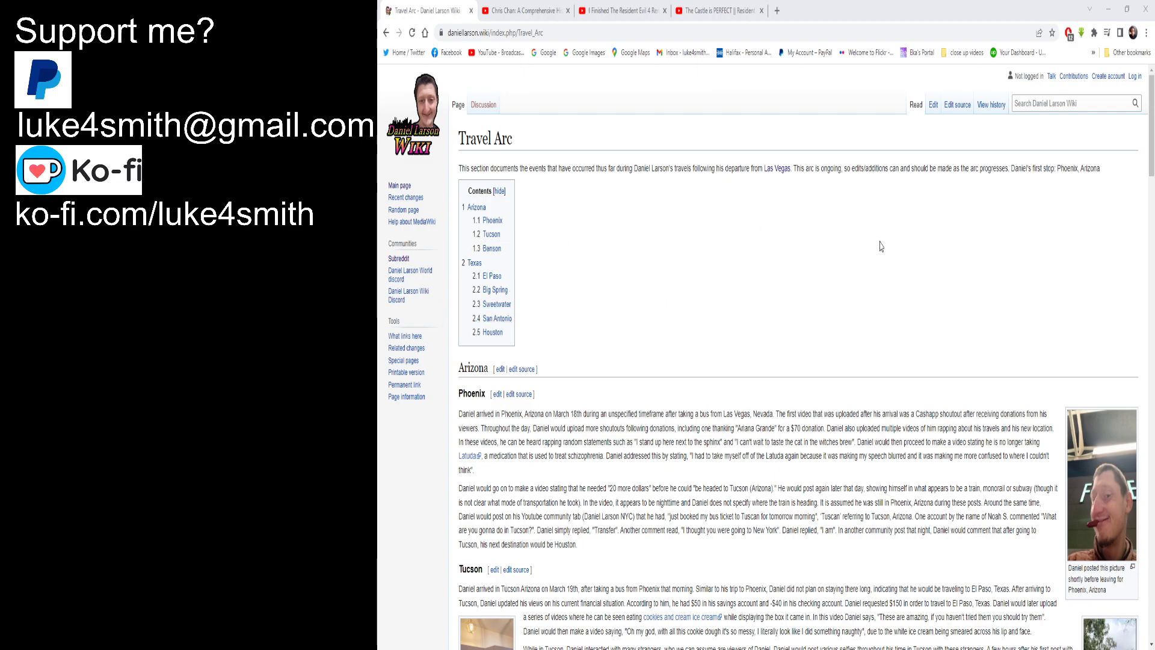
pyautogui.moveTo(979, 477)
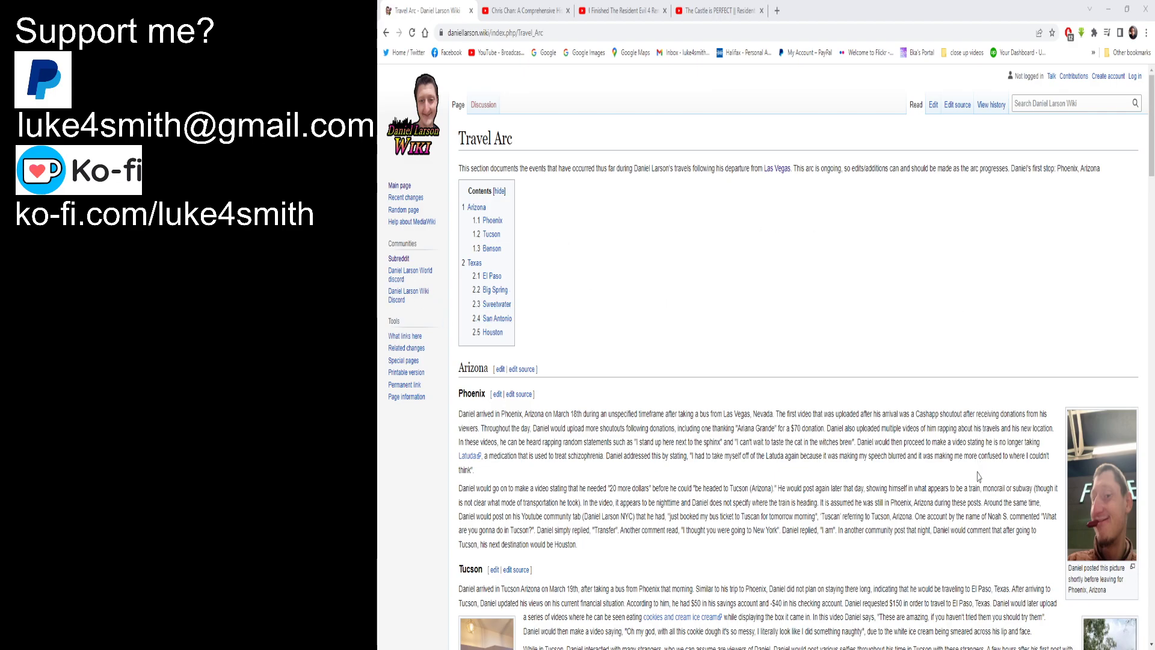